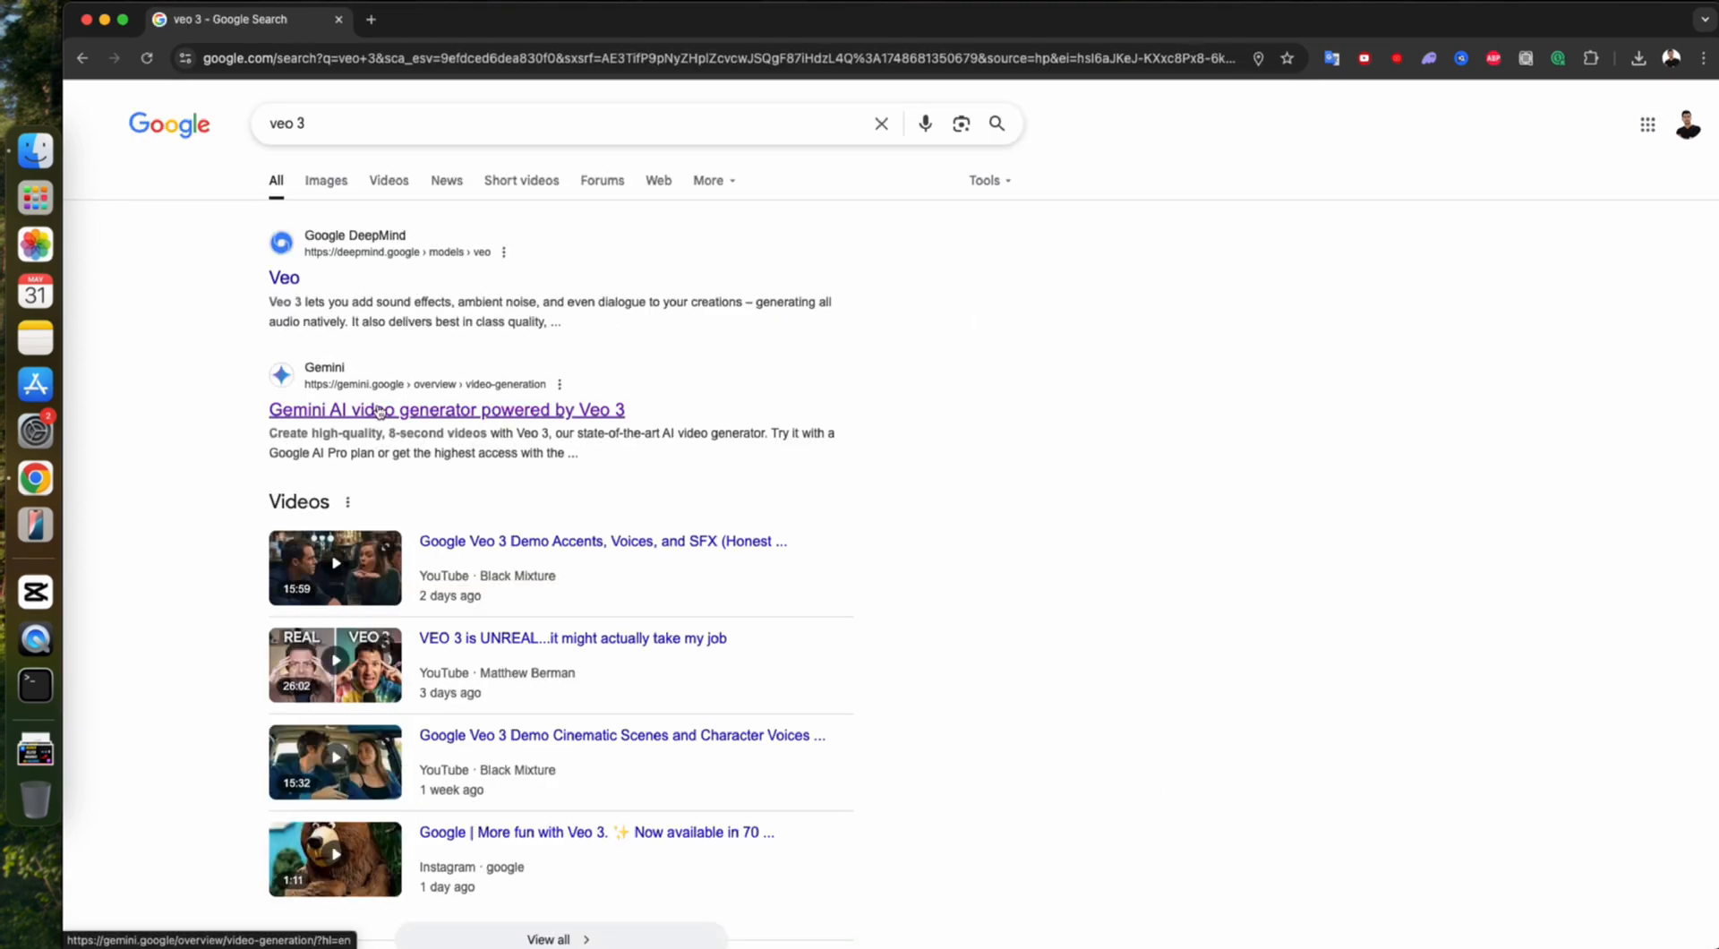
Step: Open the 'Gemini AI video generator powered by Veo 3' result and reveal the Free and Google AI Pro plans
click(446, 408)
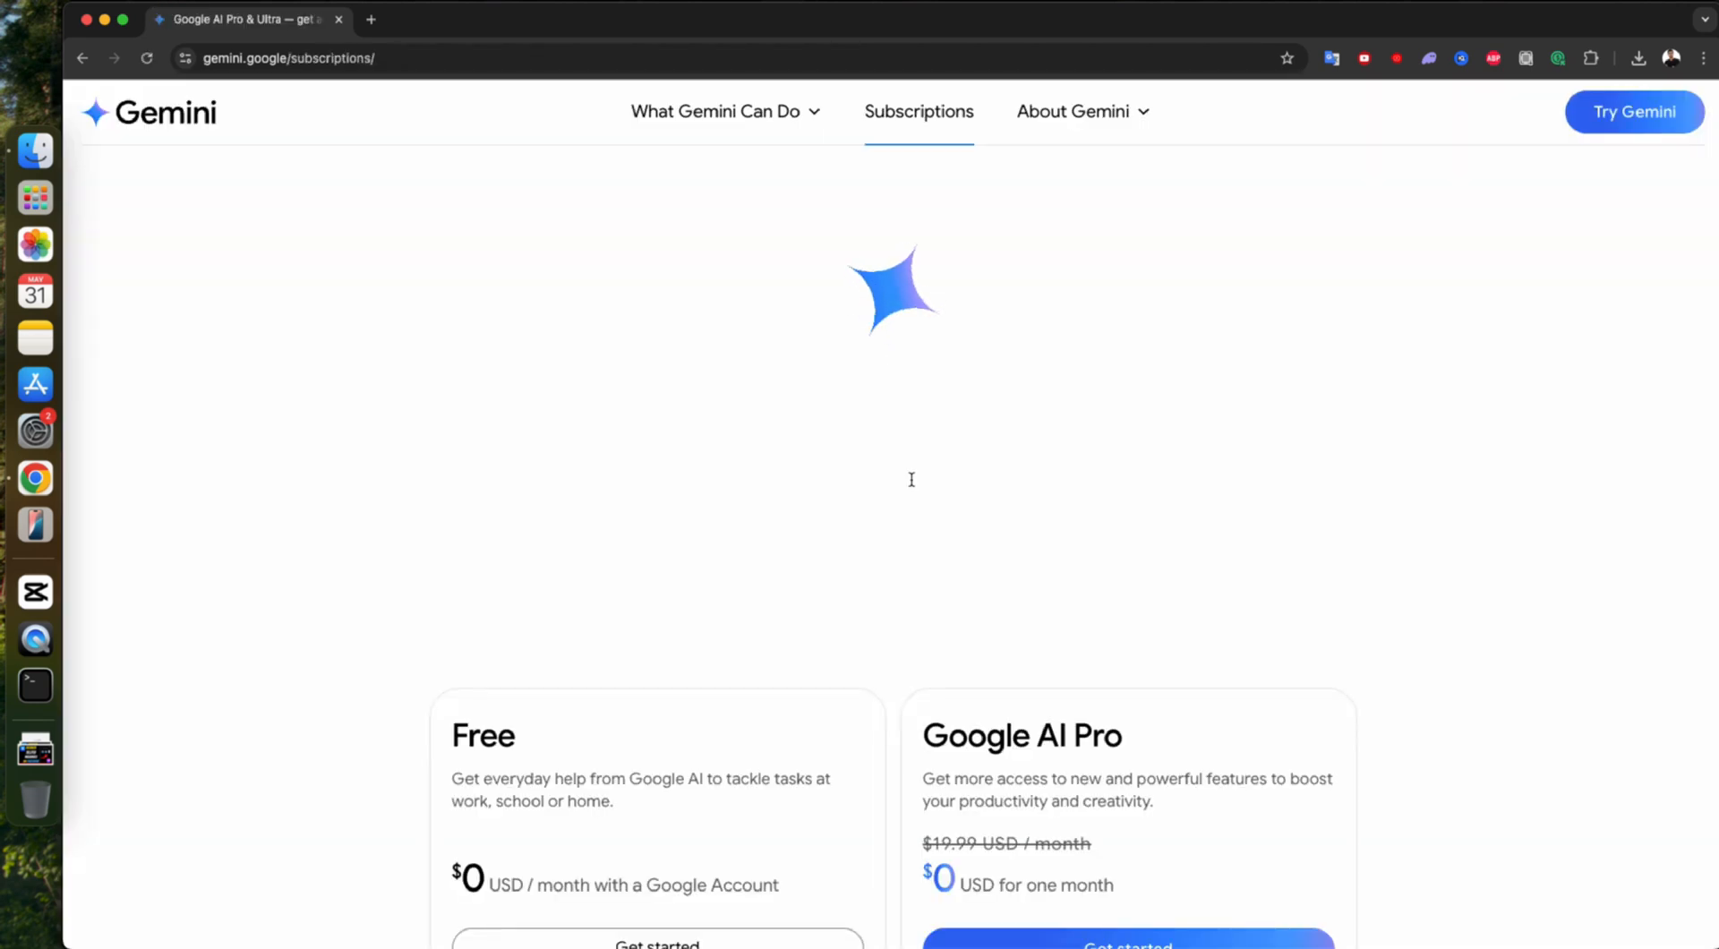
scroll(down, 3)
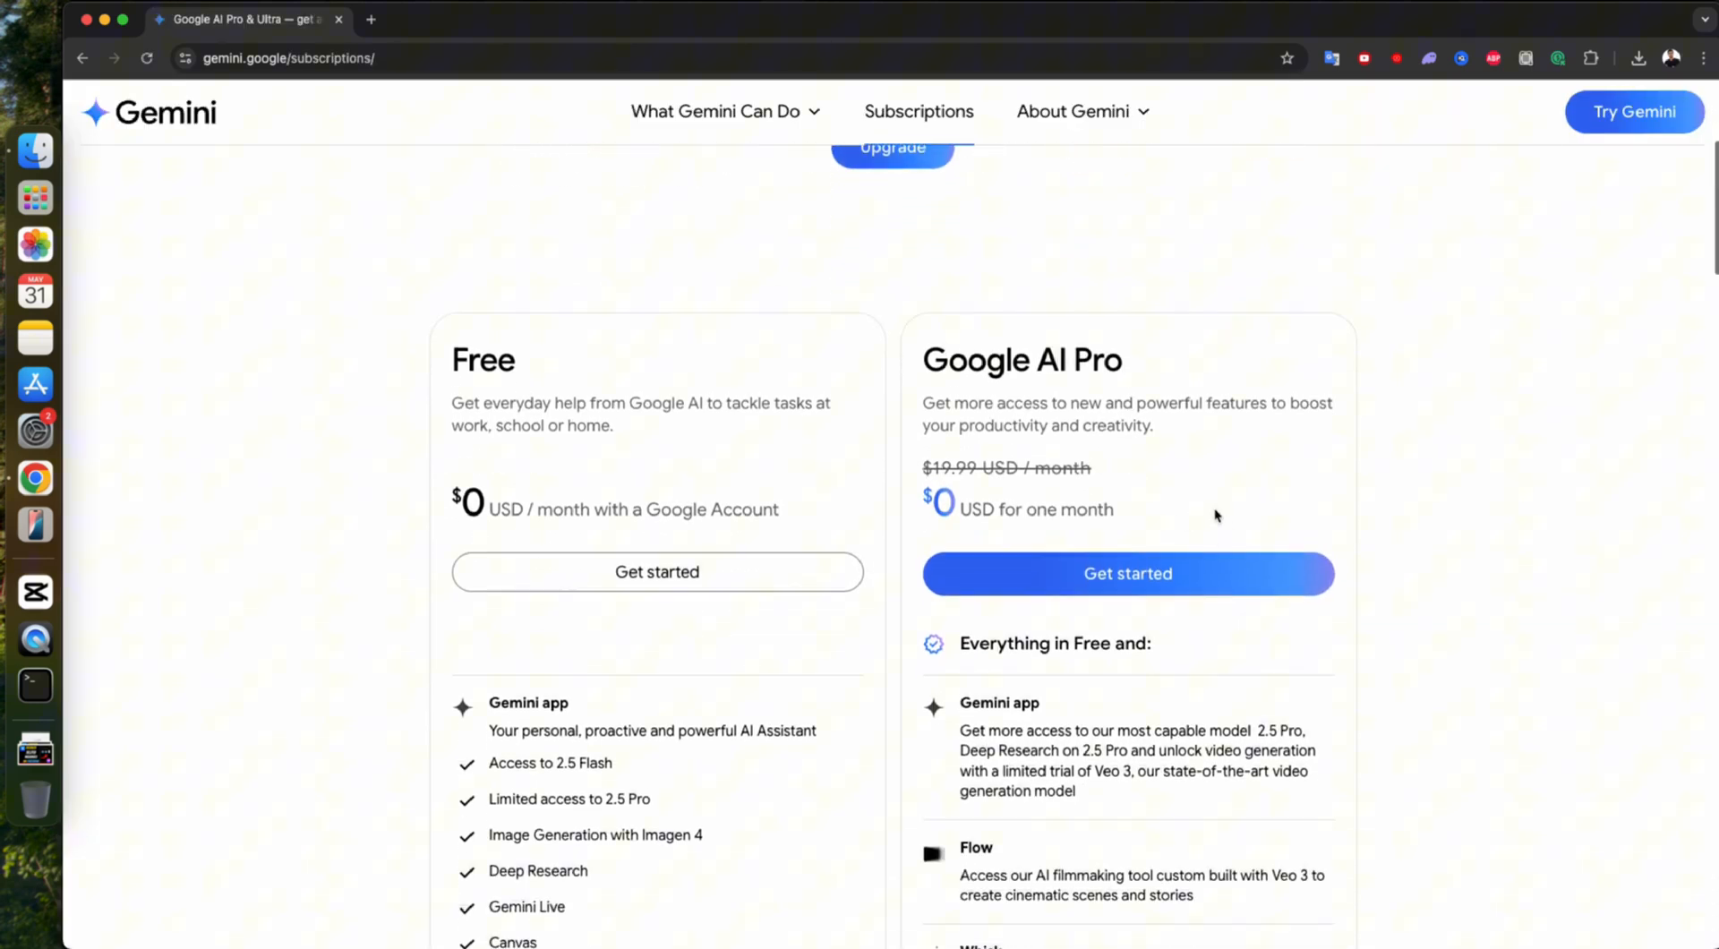
mouse_move(1128, 510)
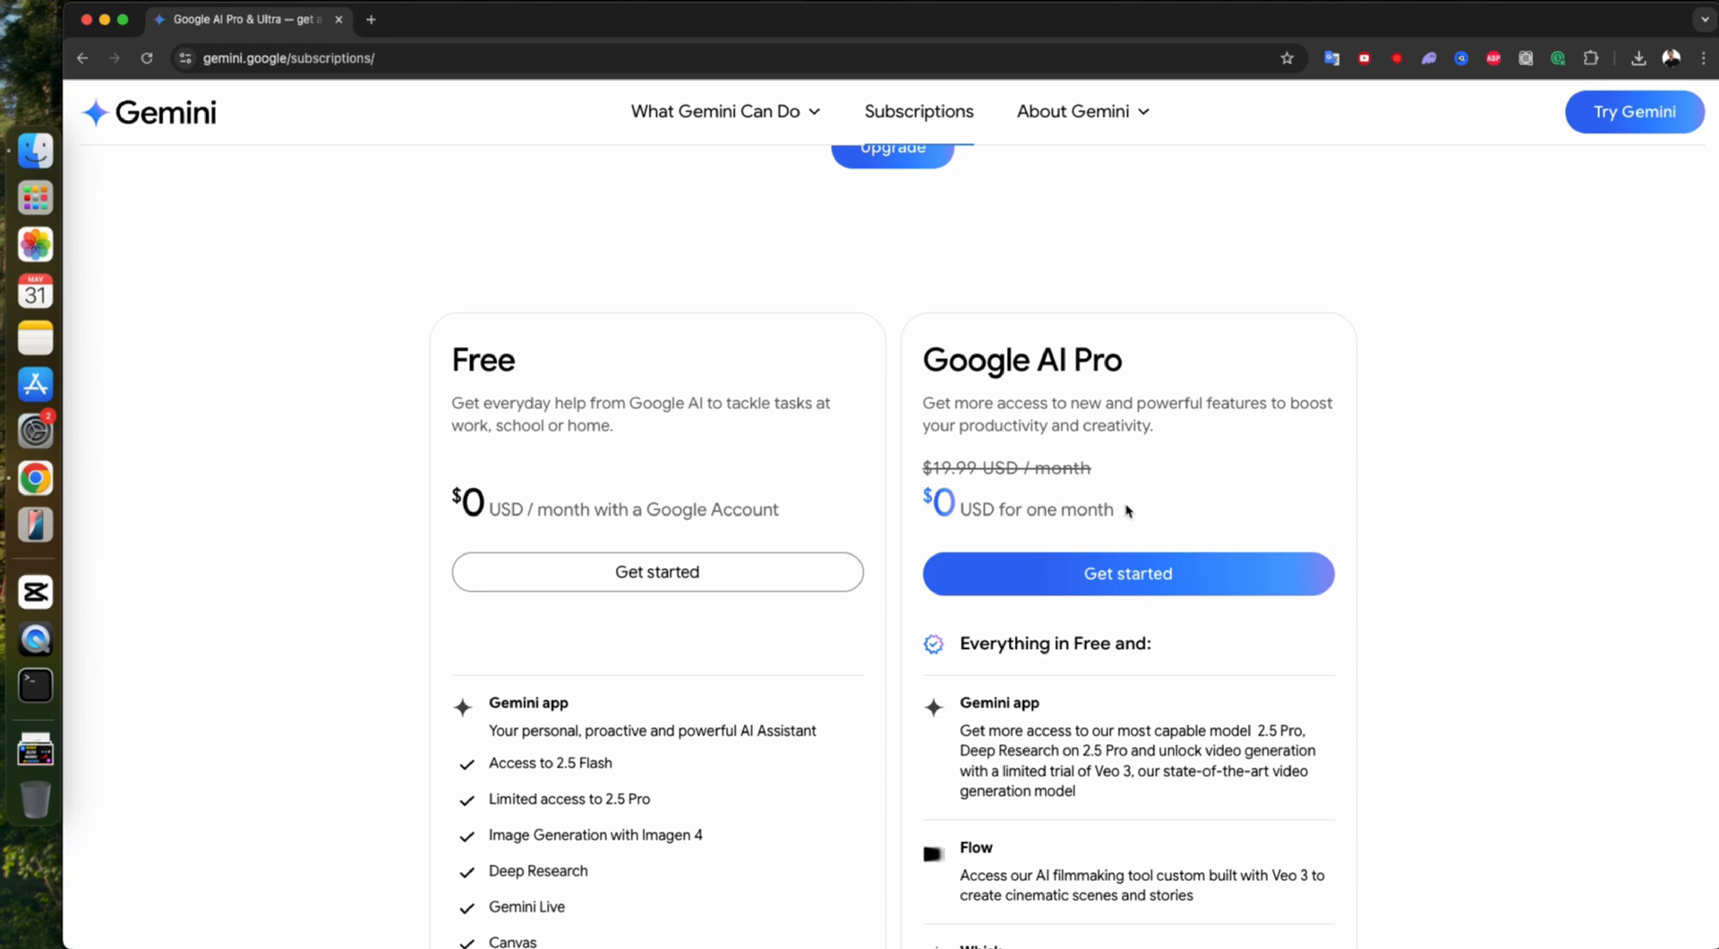
Step: Choose 'Get started' under Google AI Pro, reaching Google One's one-month-free membership page
click(1128, 573)
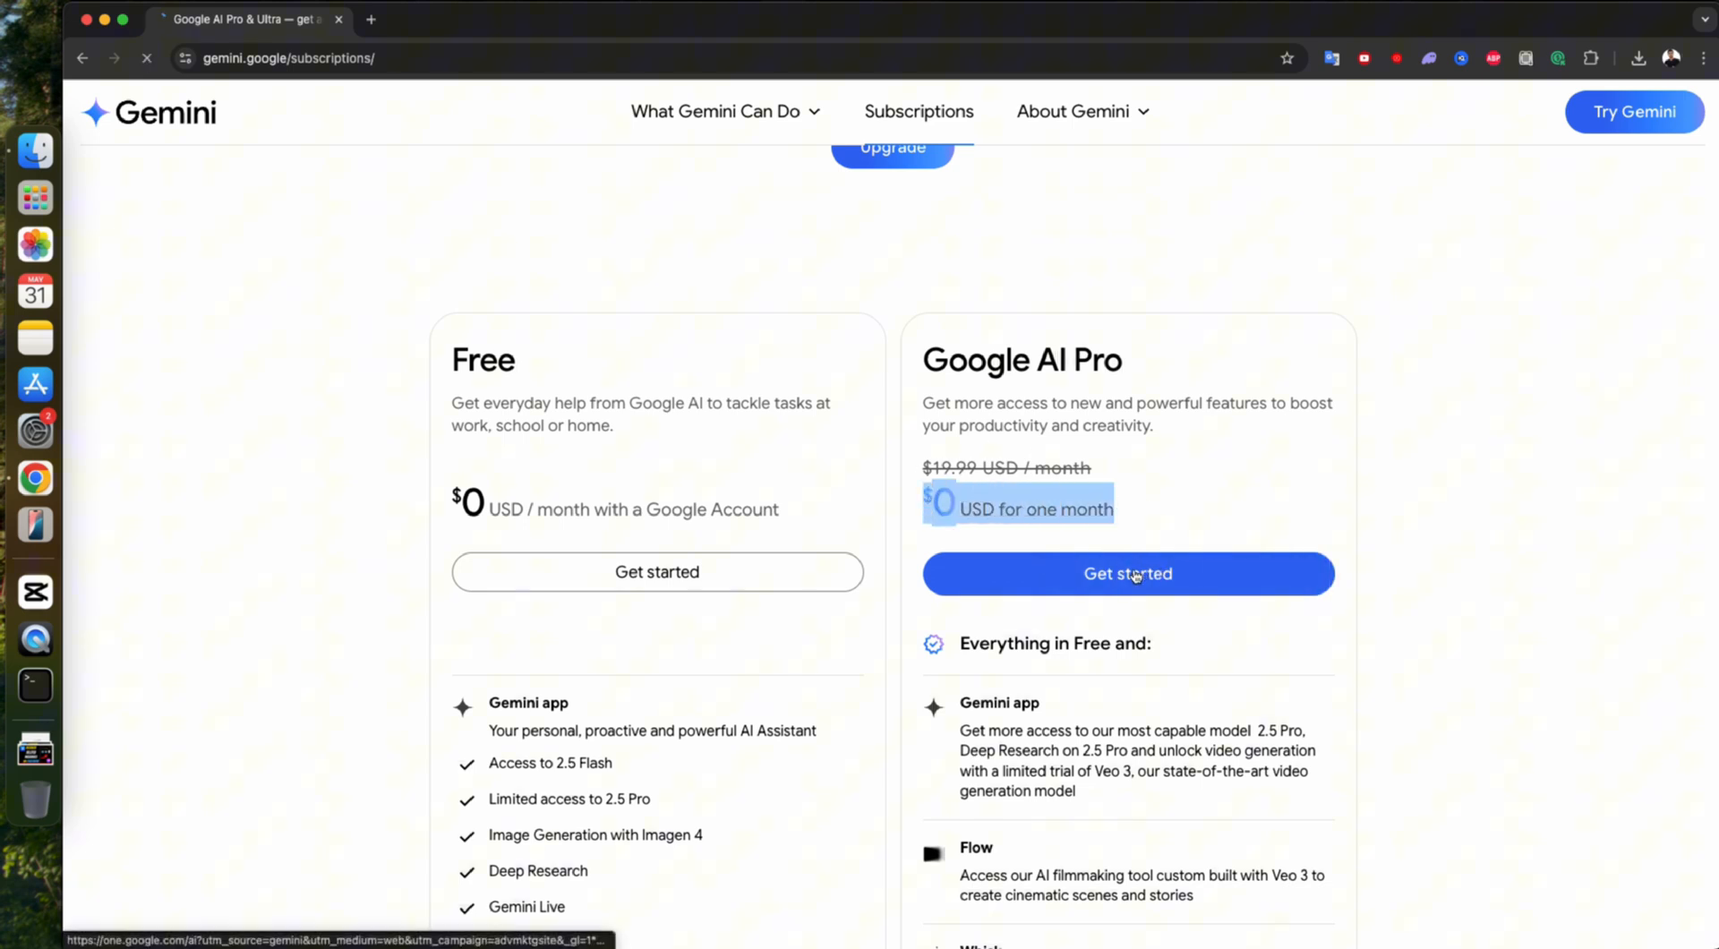
click(1128, 573)
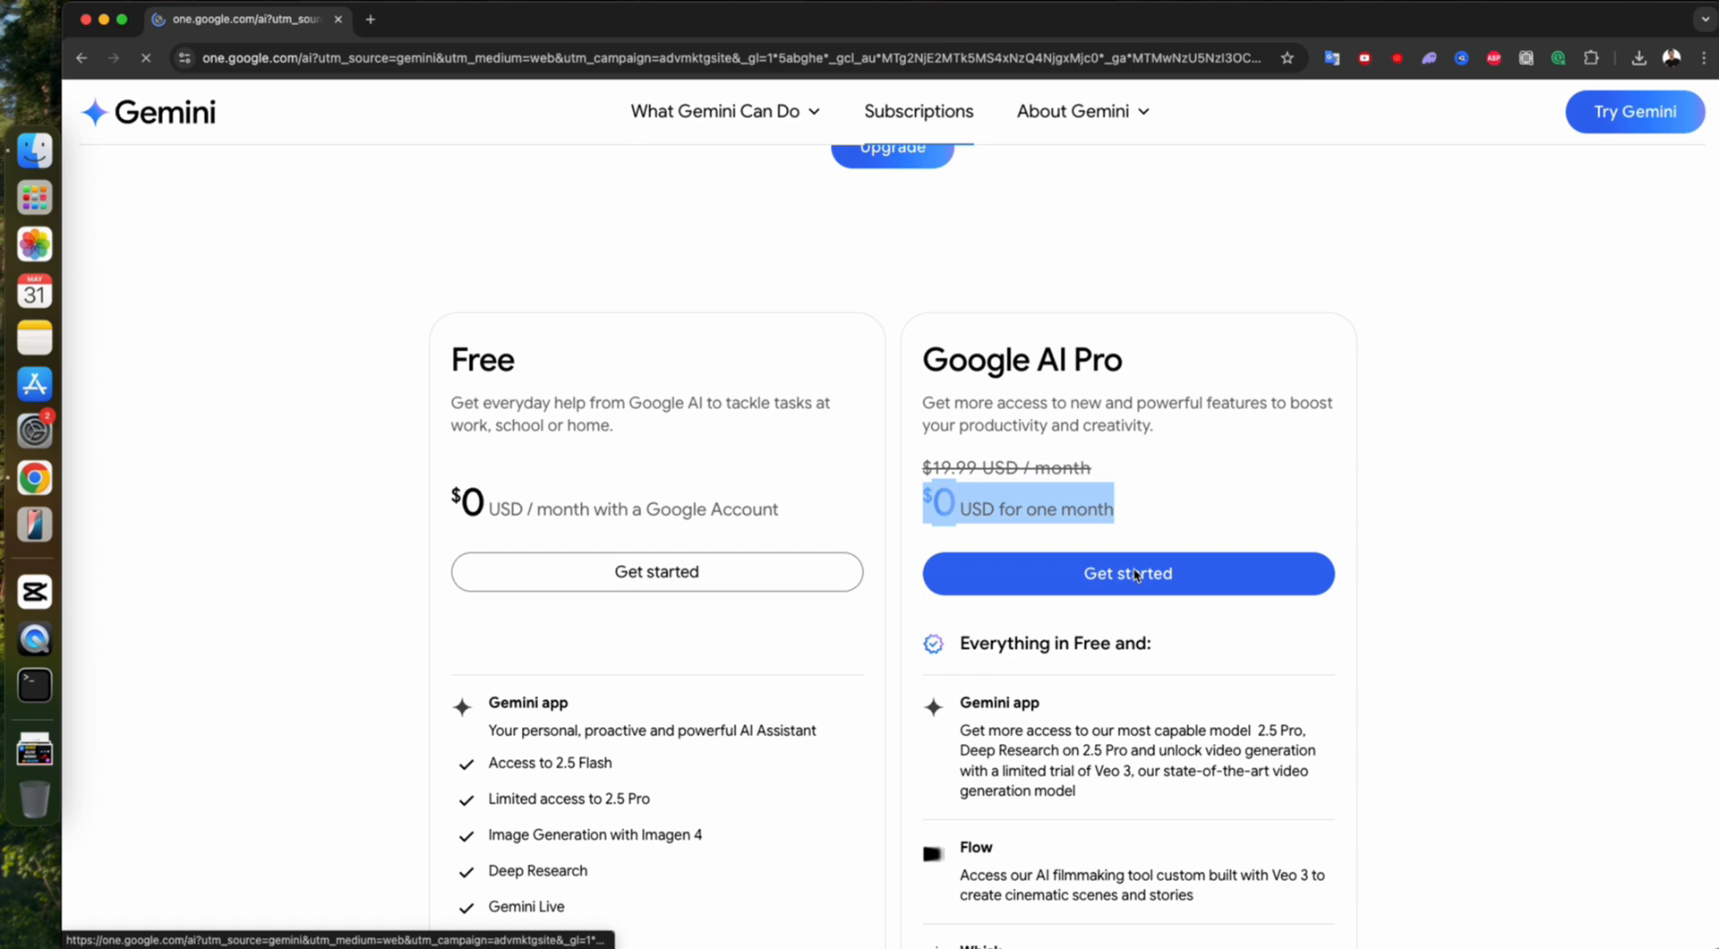
click(1128, 573)
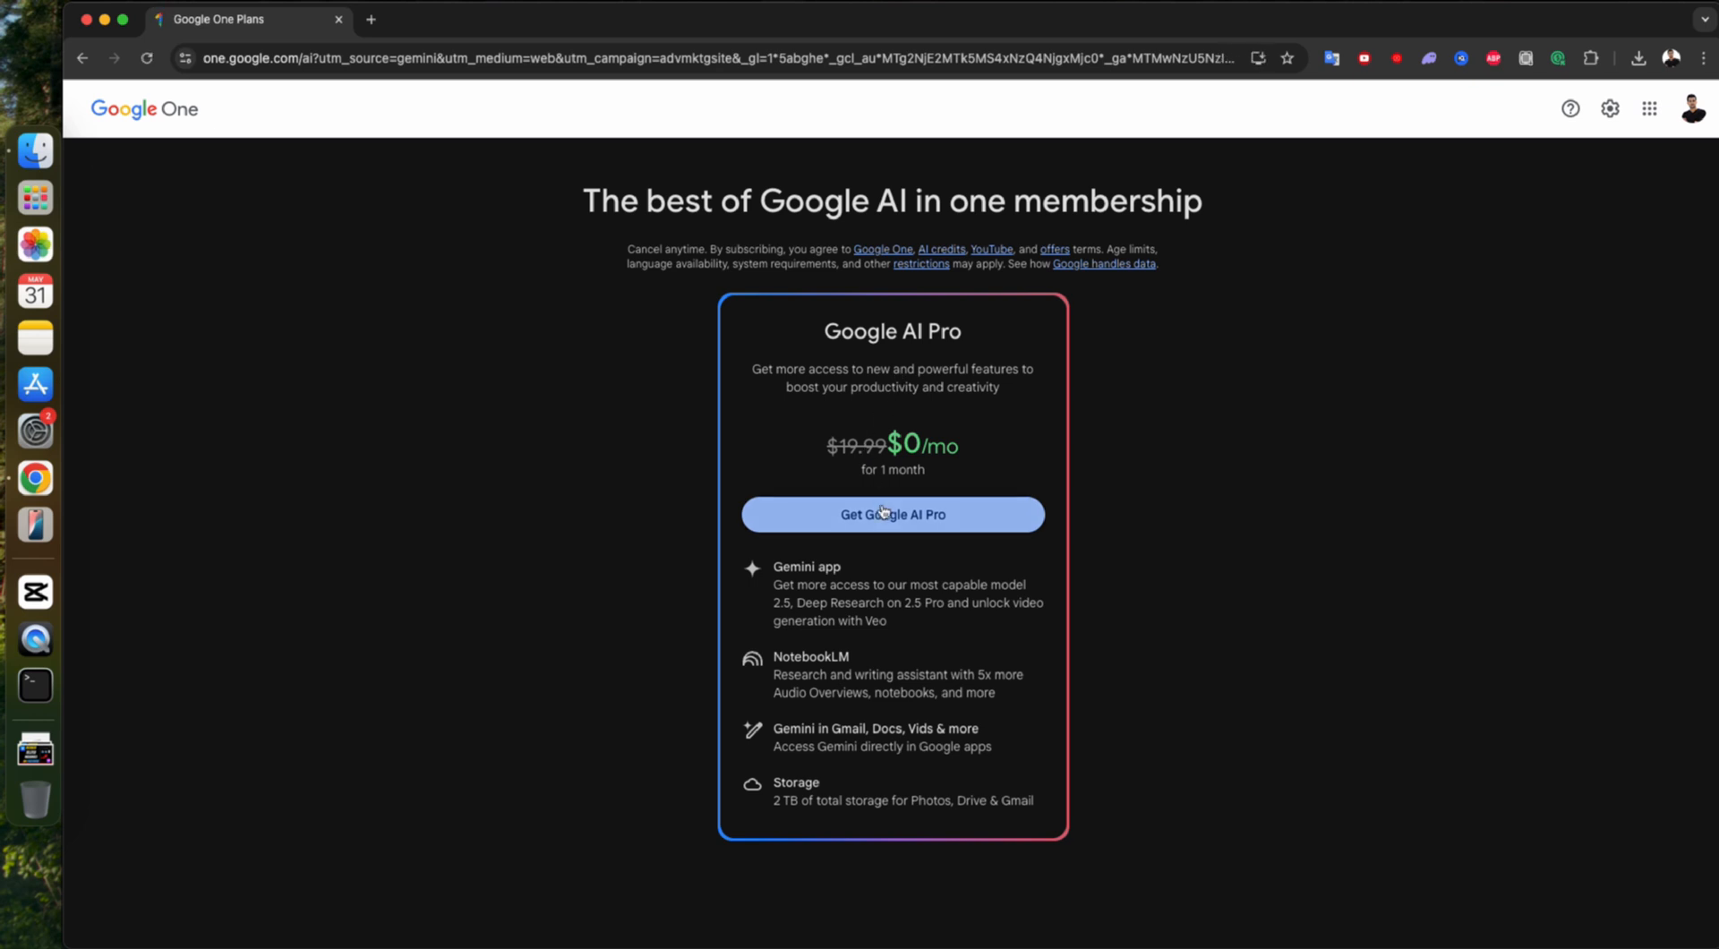
Step: Get Google AI Pro and agree to the Google One terms of service
click(892, 514)
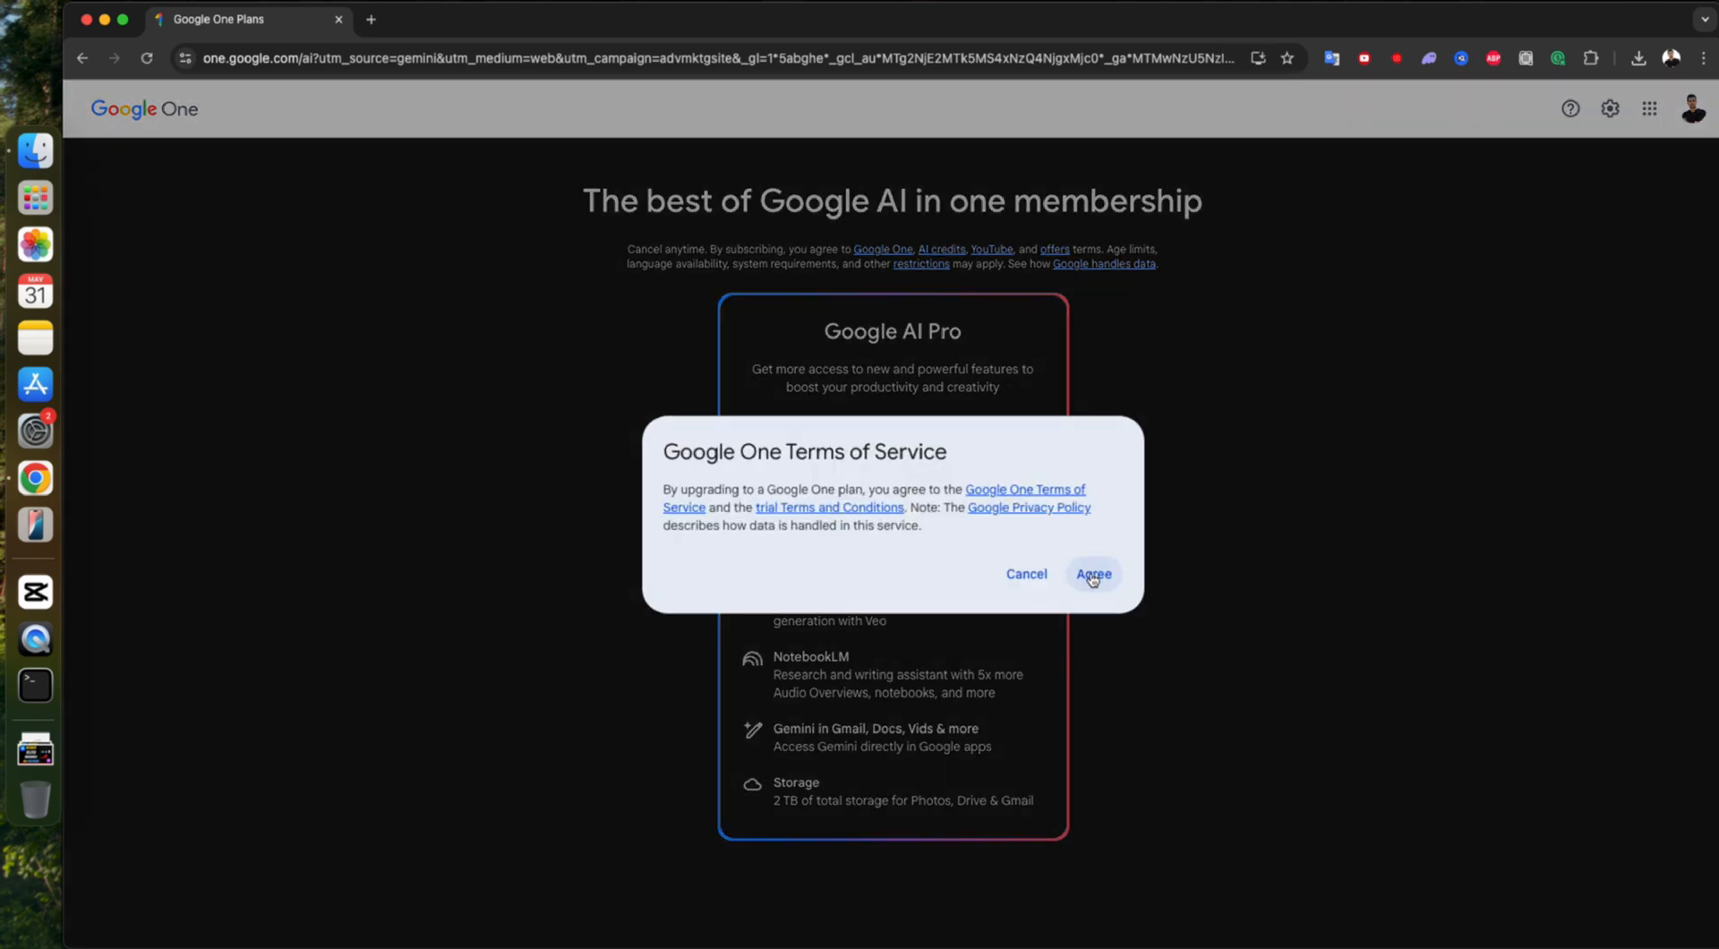
click(1094, 573)
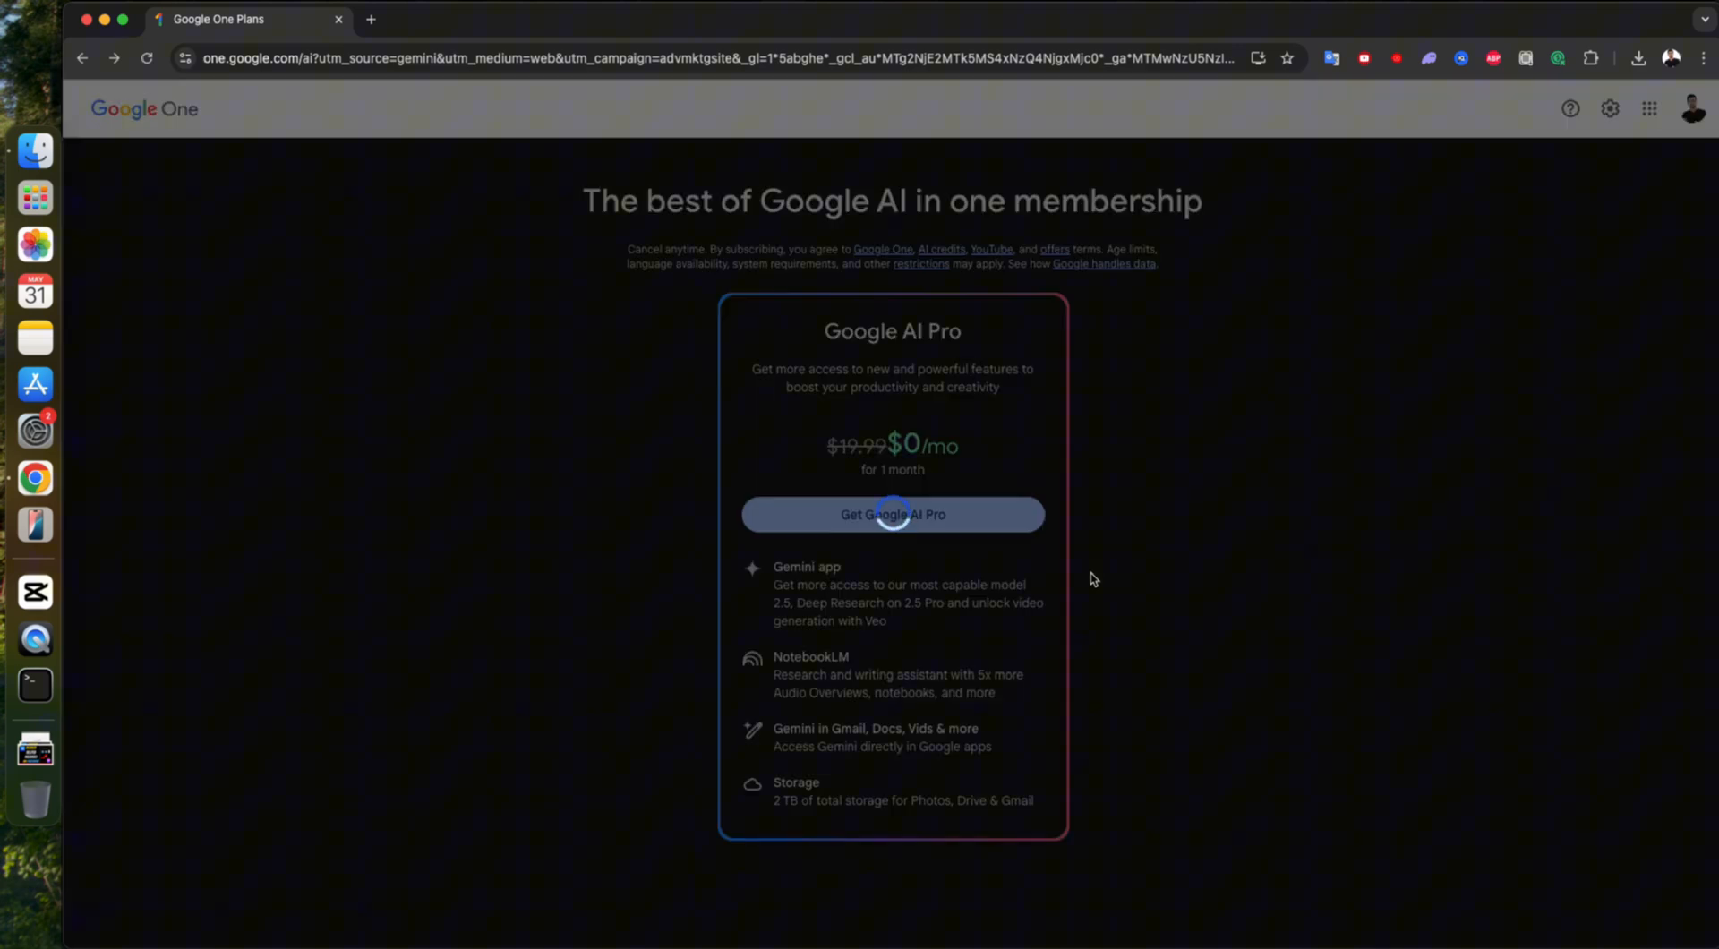
click(892, 514)
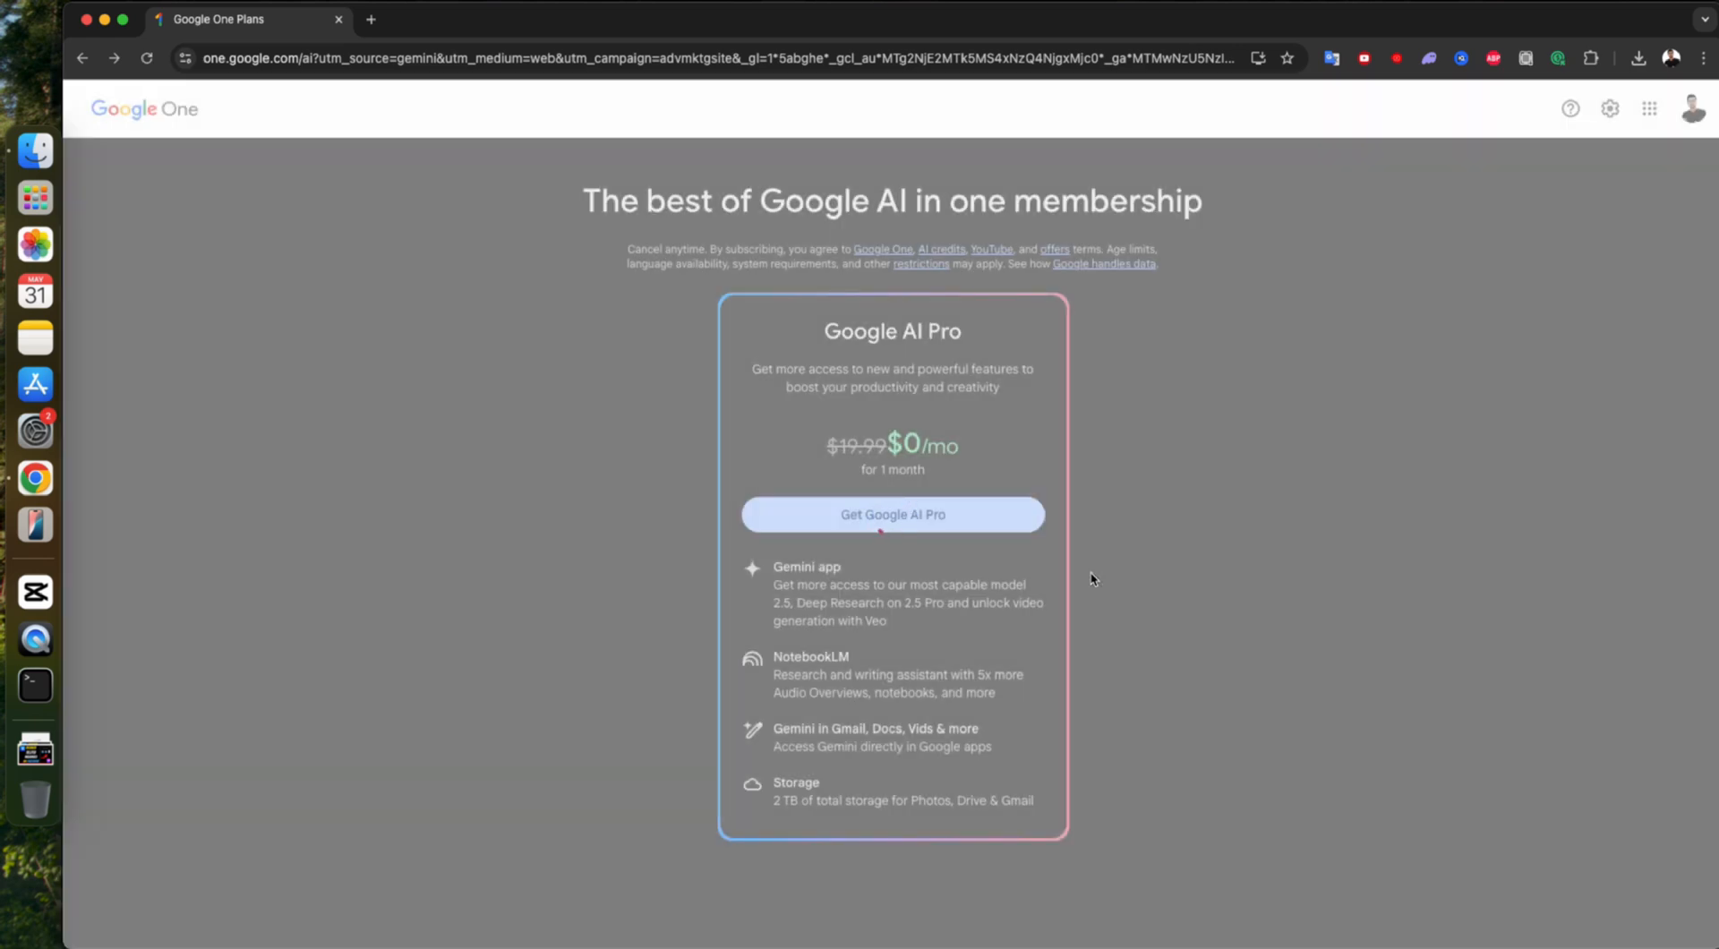
click(892, 514)
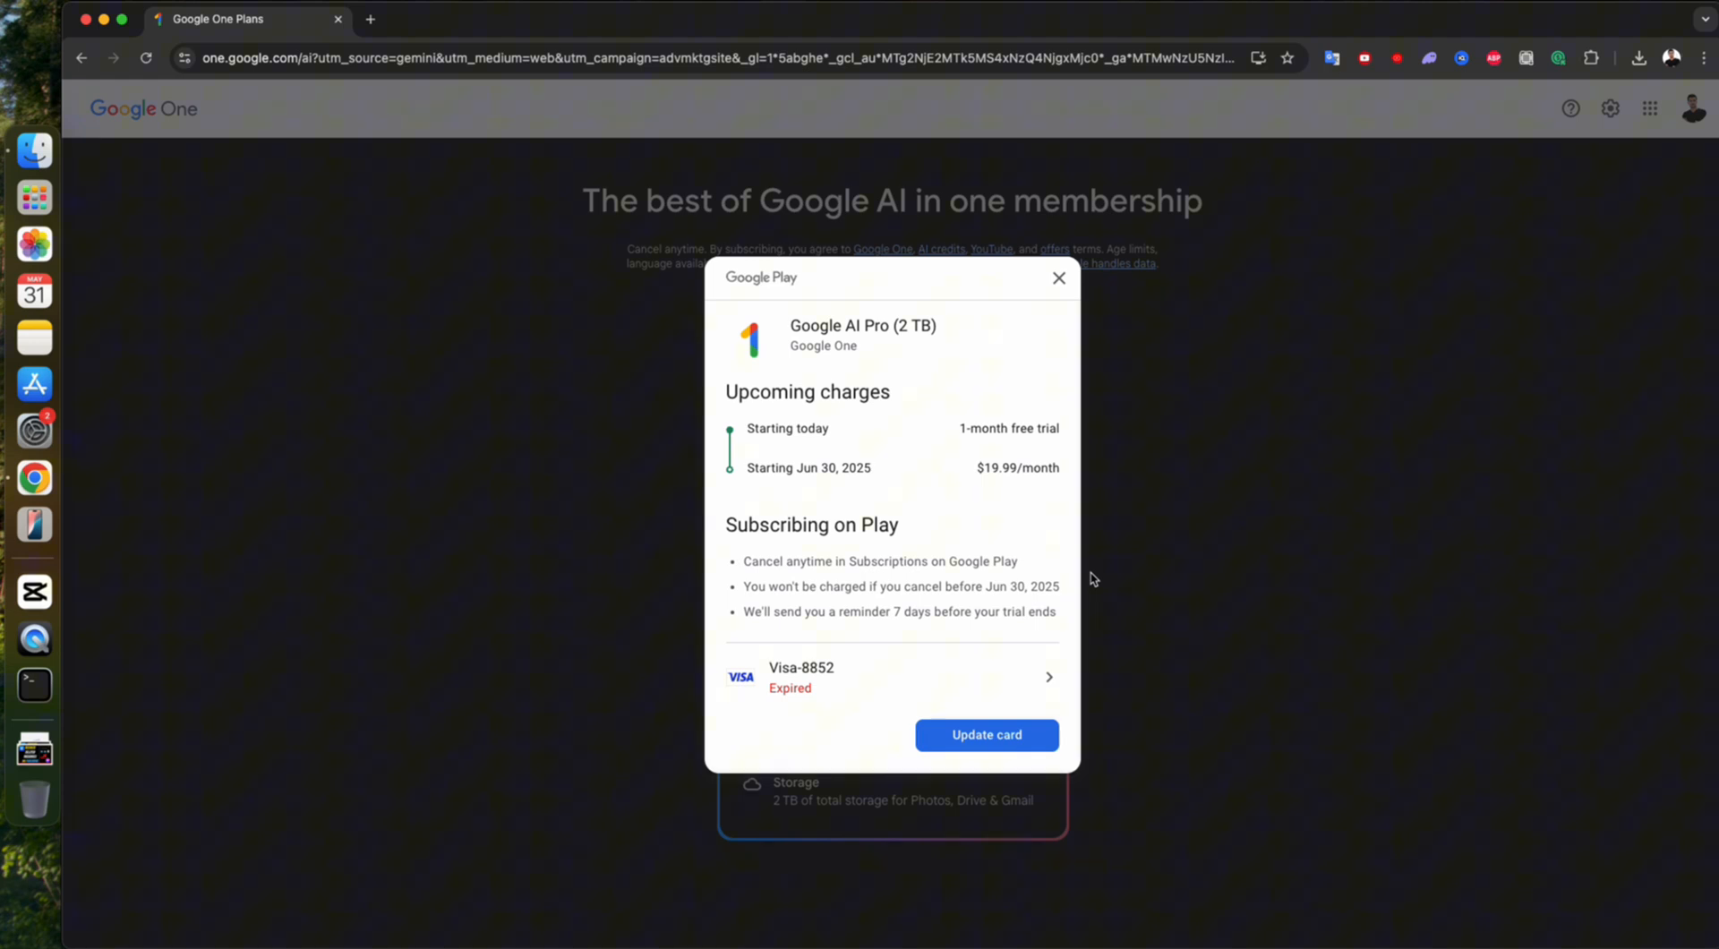
Step: Select a valid card in Google Play, subscribe to the free trial and dismiss the confirmation
click(987, 734)
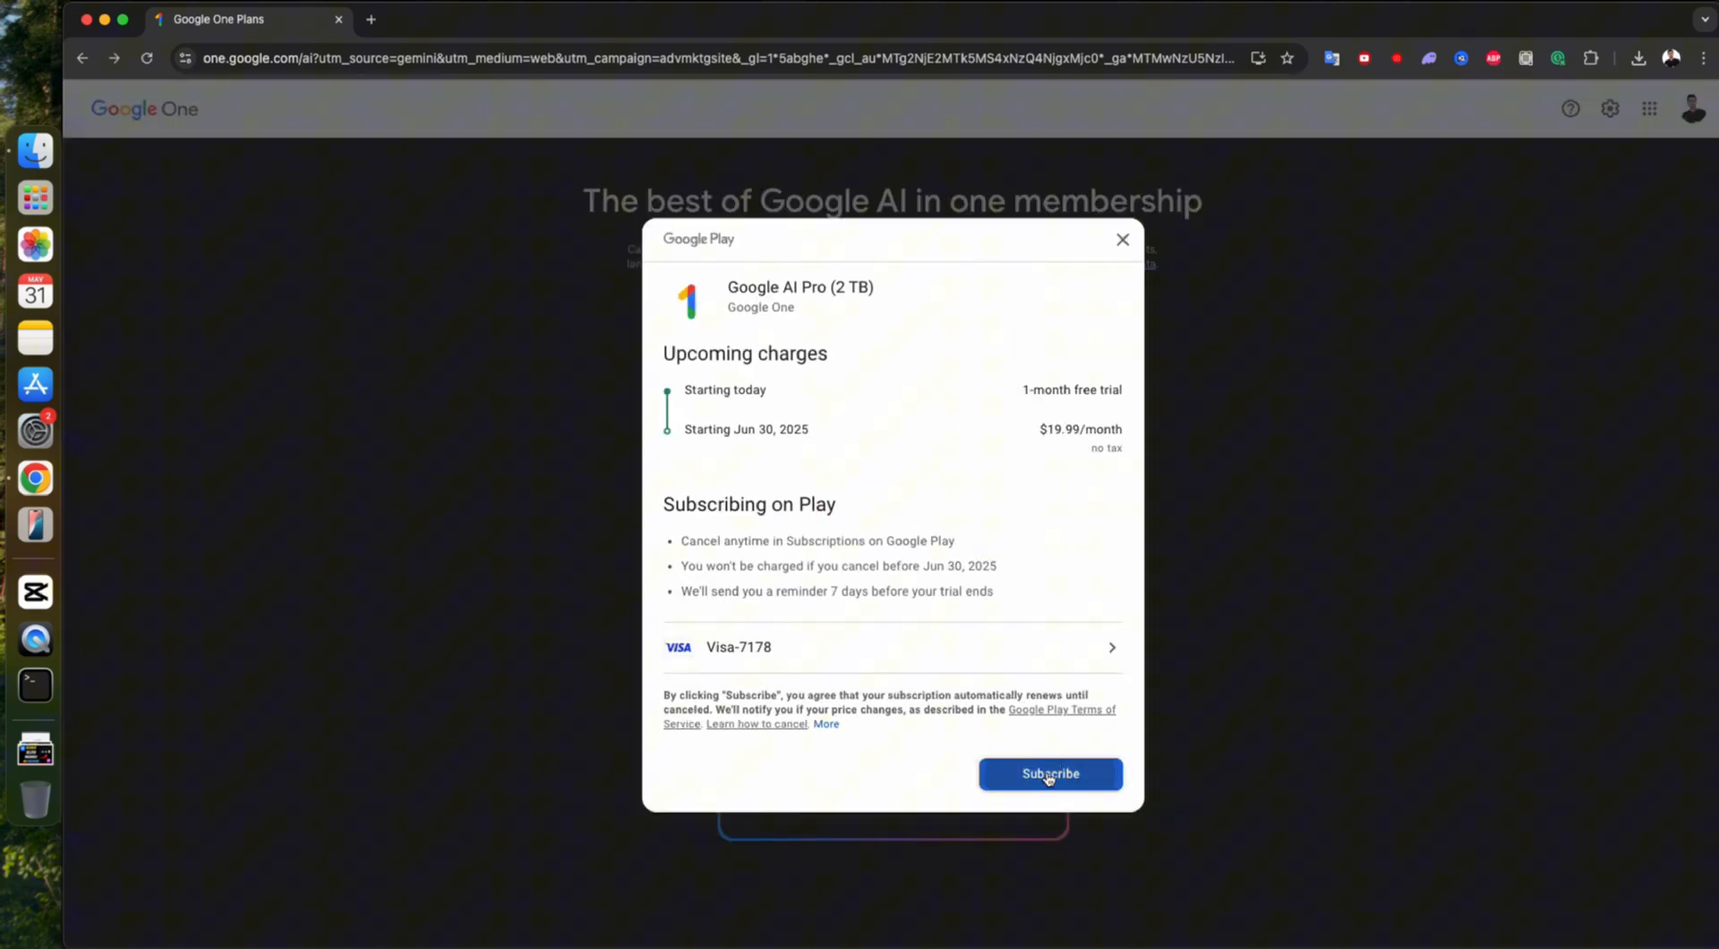
click(1050, 773)
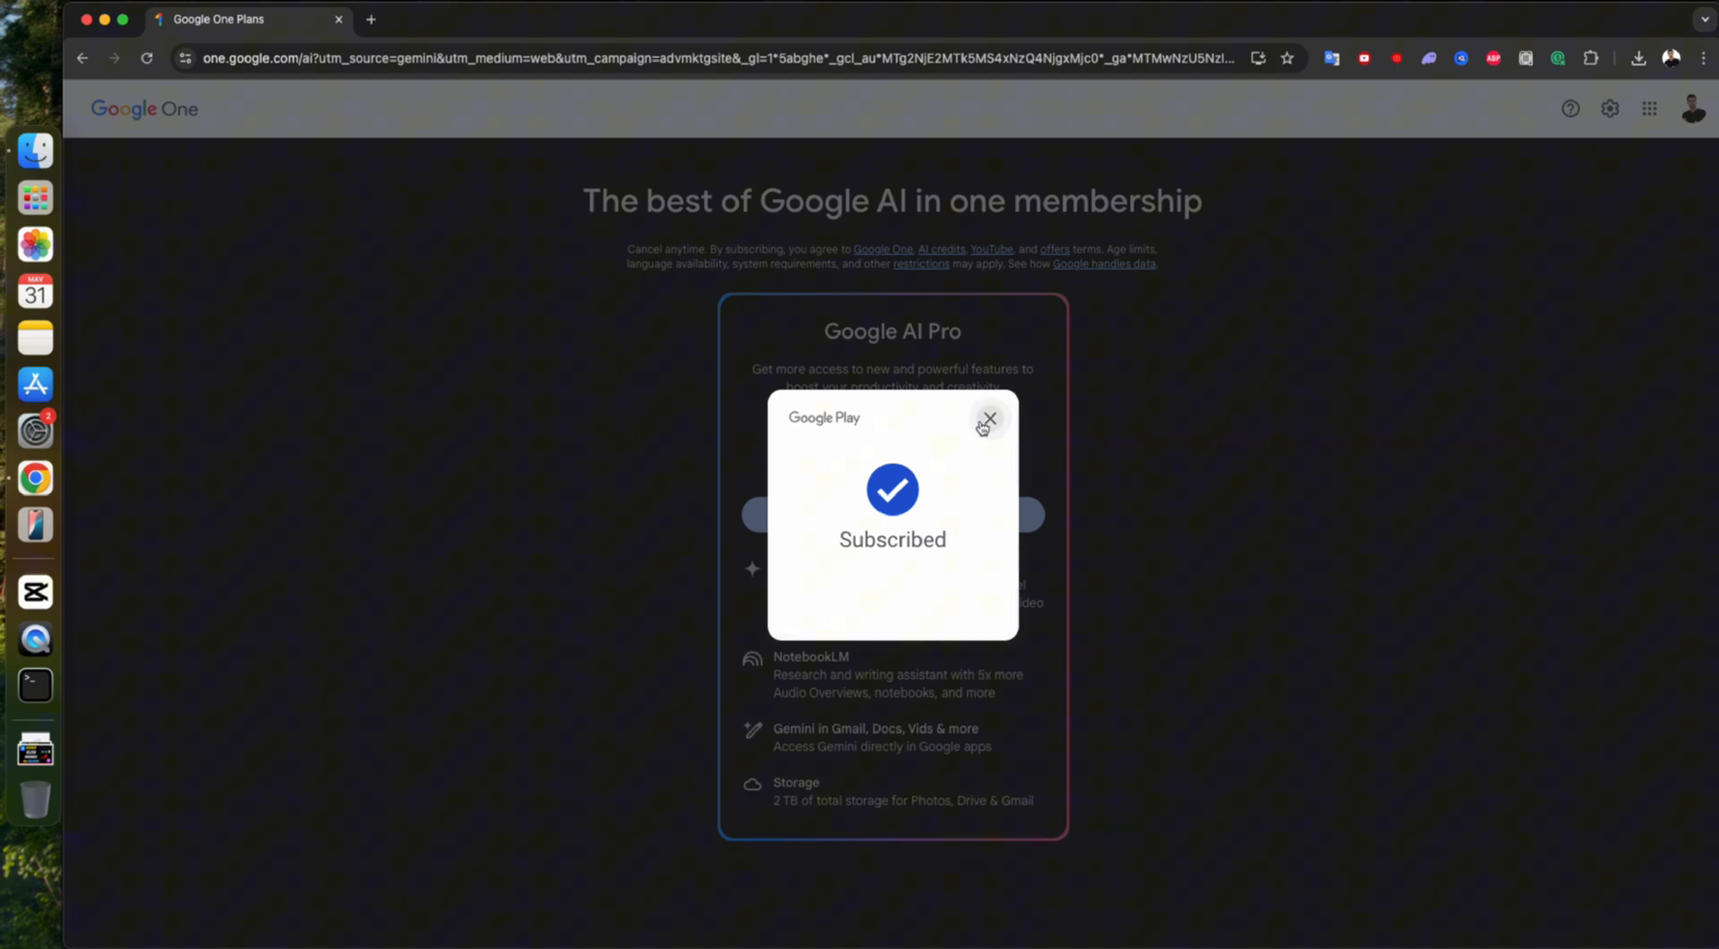
click(989, 417)
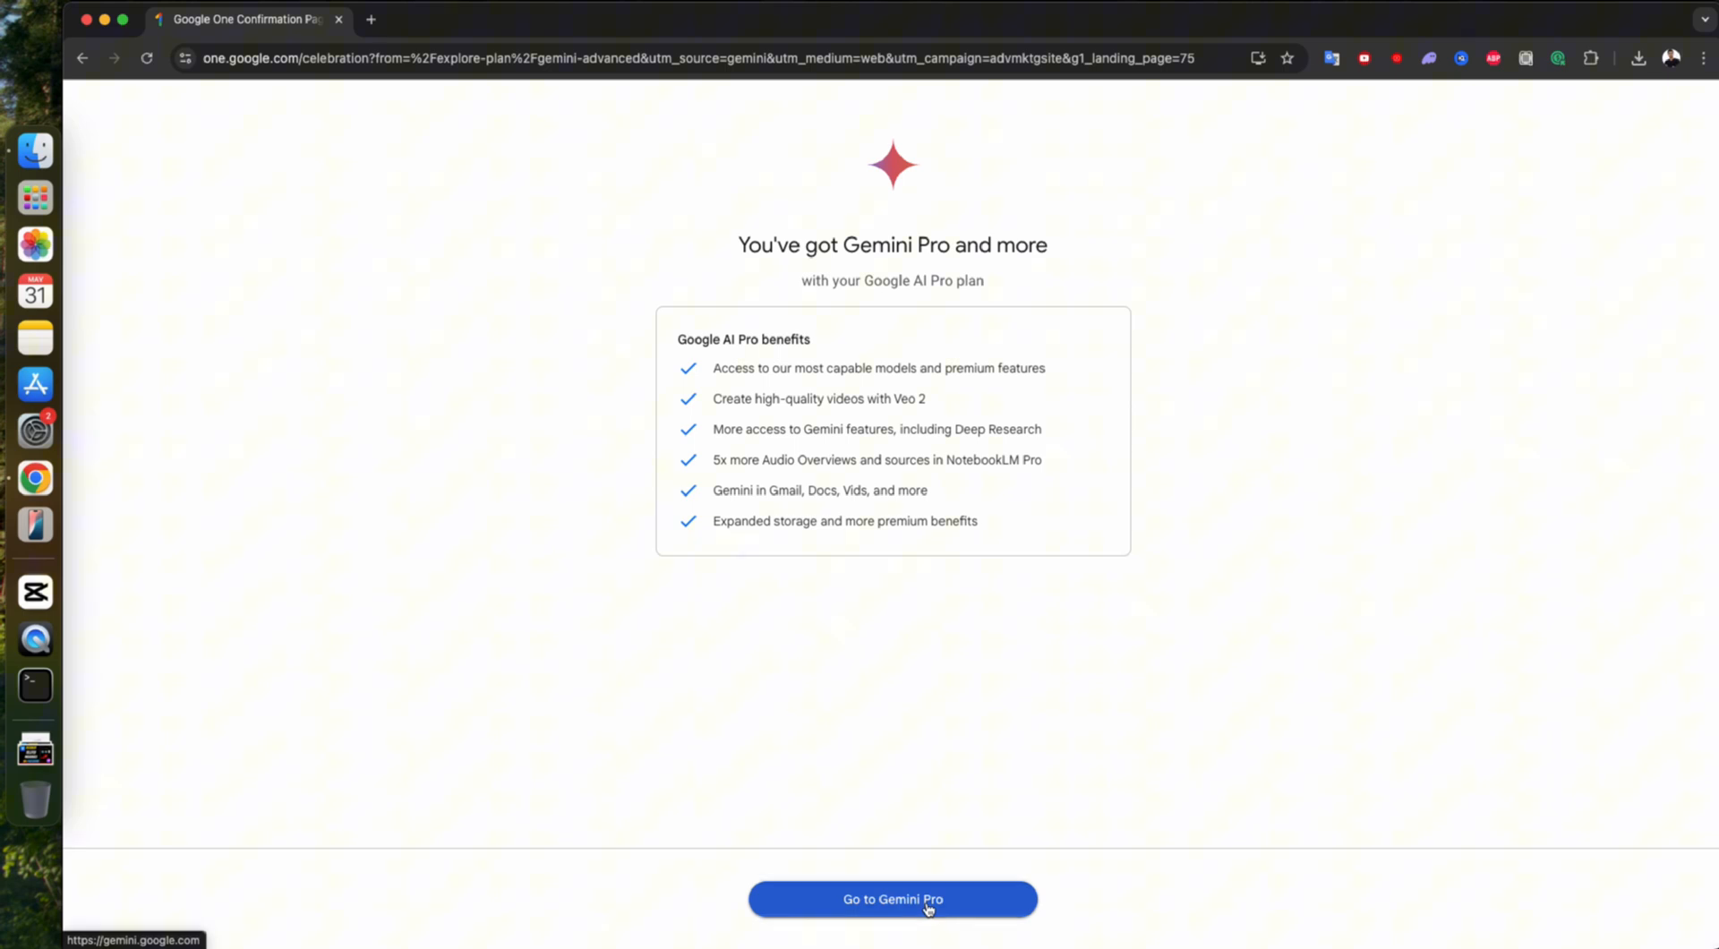
Step: Go to Gemini Pro and submit the tech YouTuber Veo 3 video prompt in Video mode
click(904, 923)
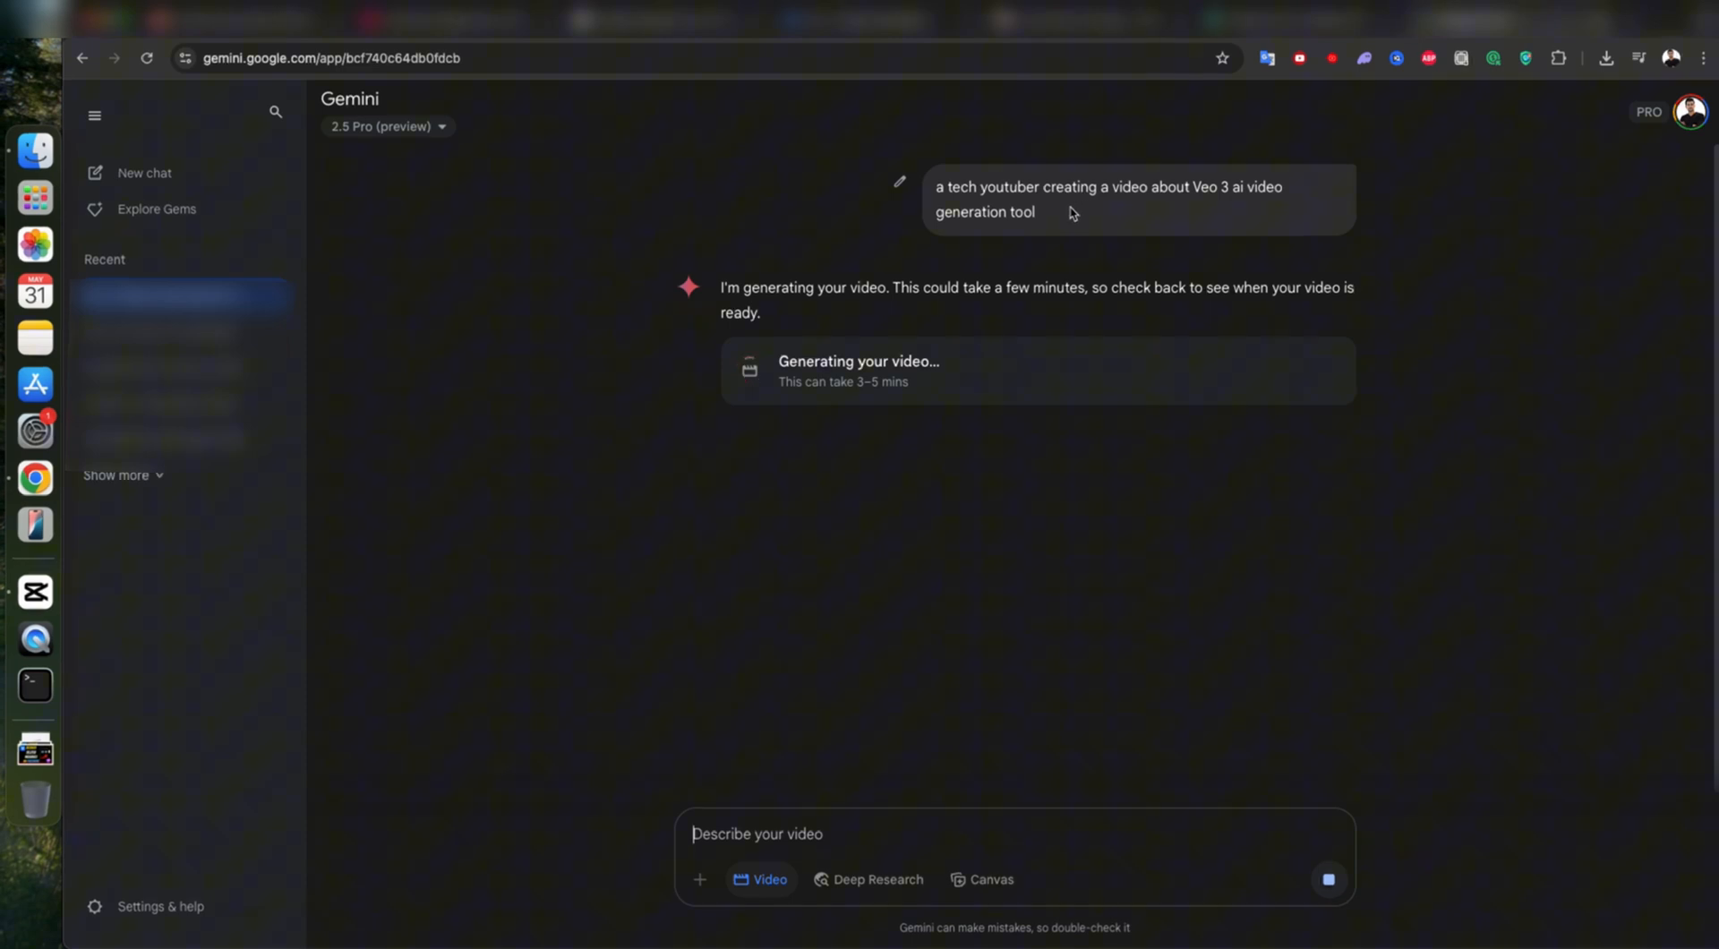
Step: Connect VeePN as a free user through a USA server, then close its panel
click(1524, 58)
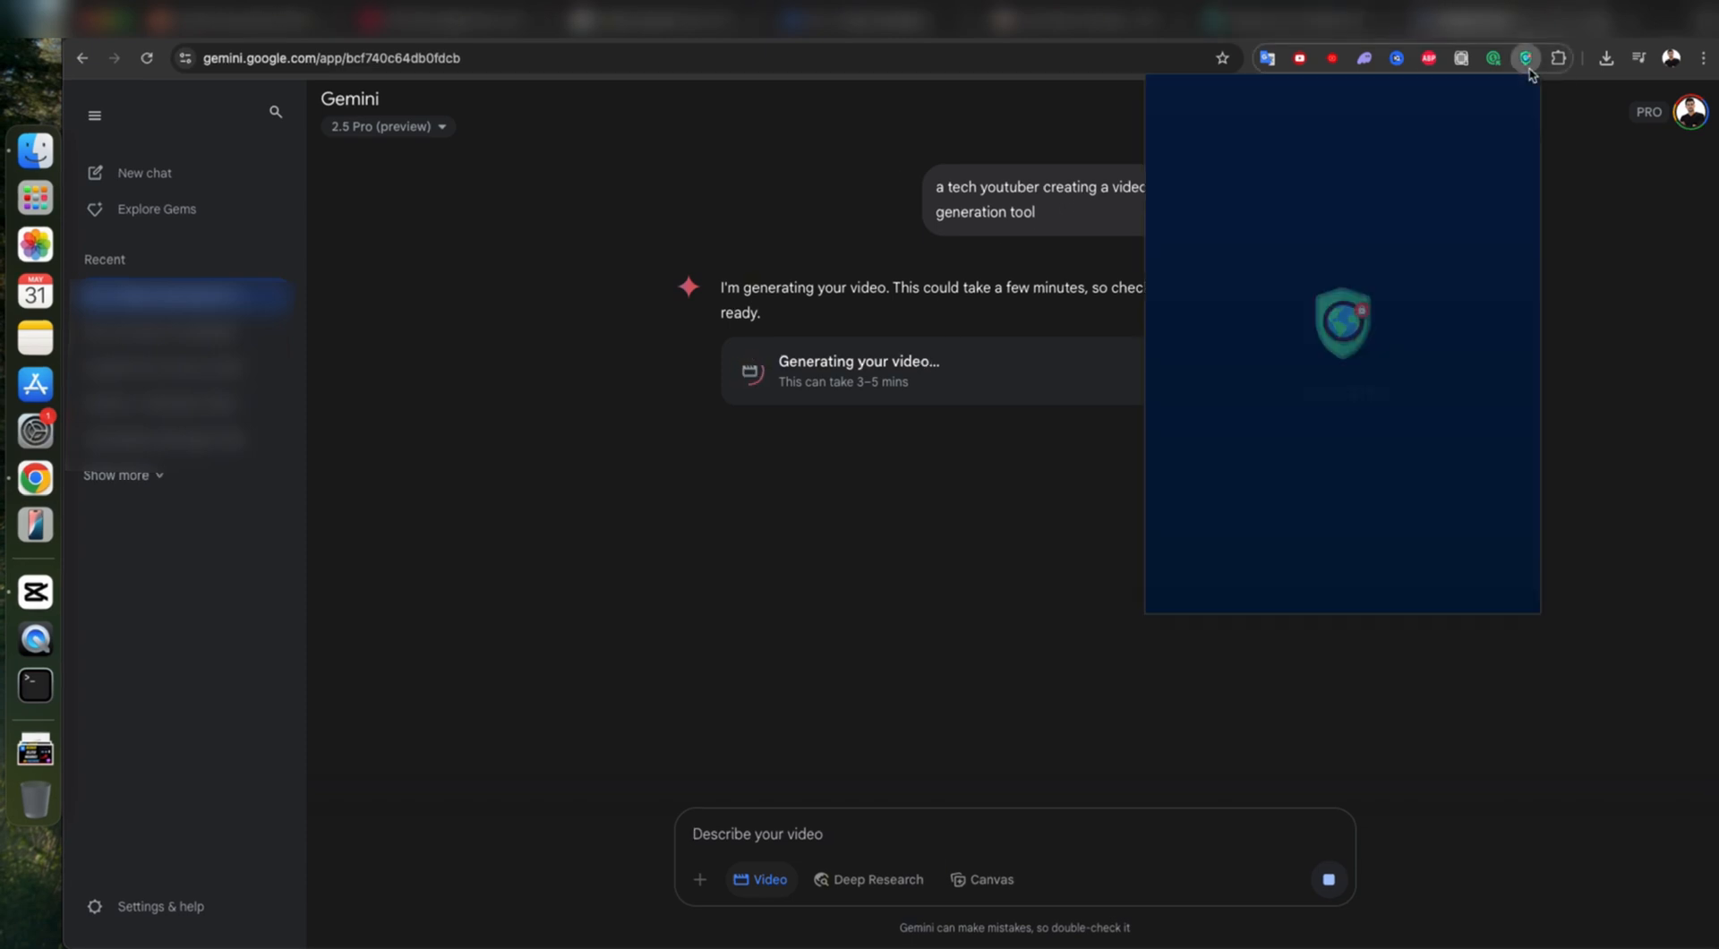
click(1526, 57)
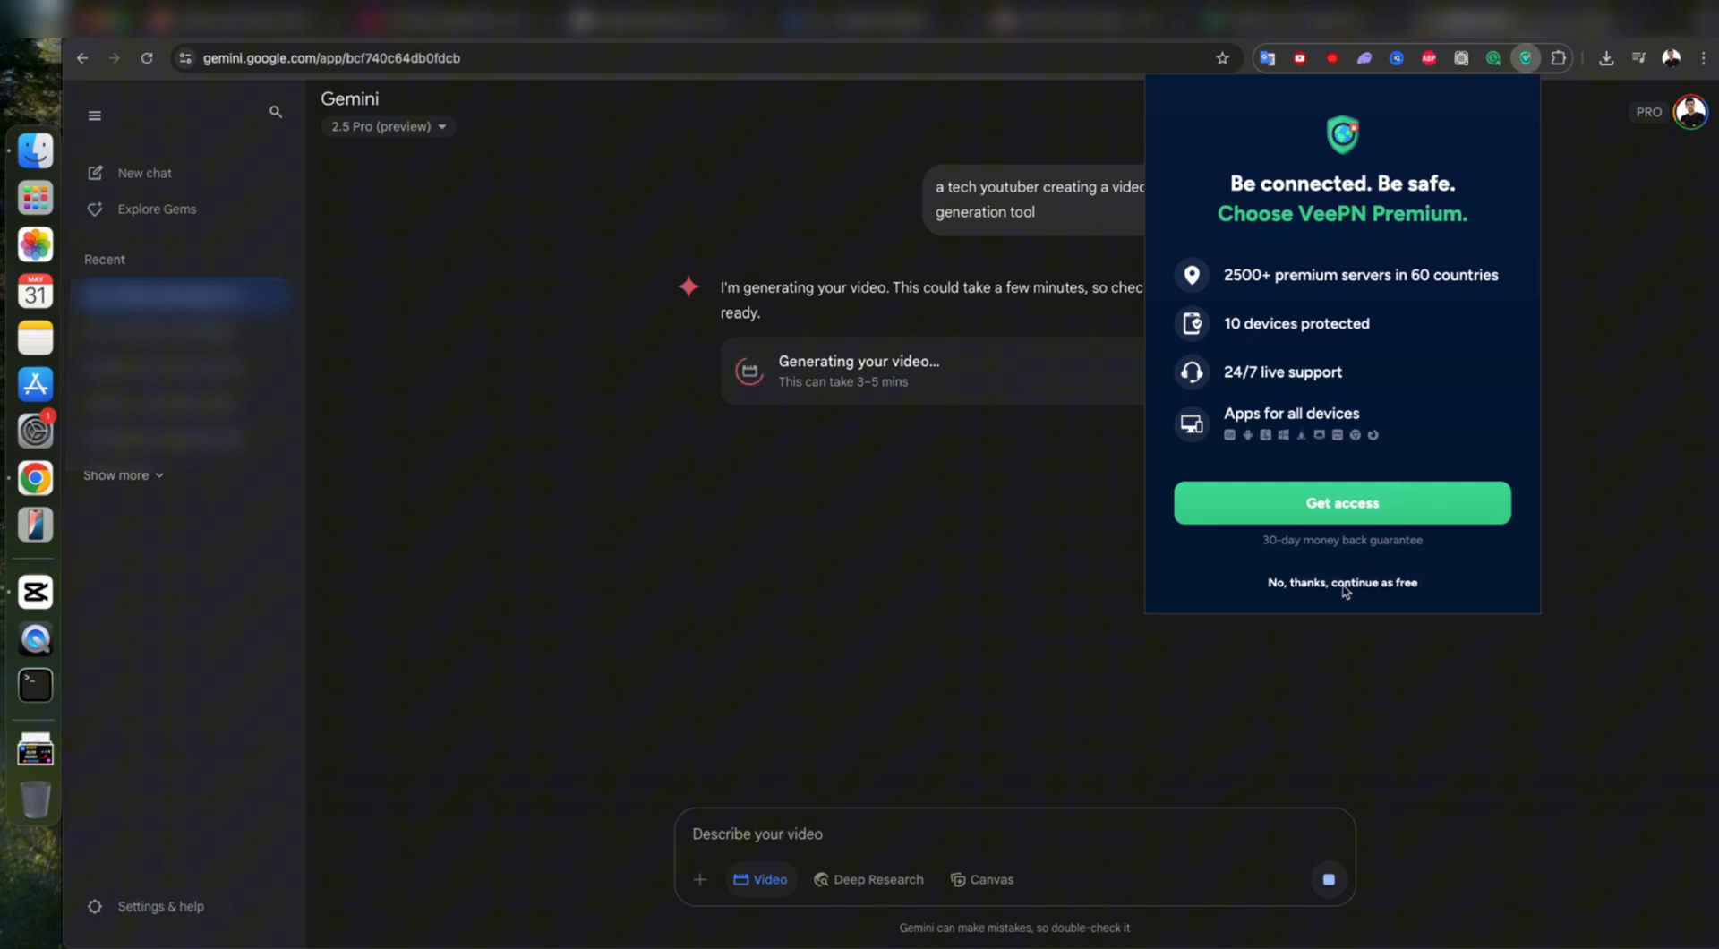
click(1343, 582)
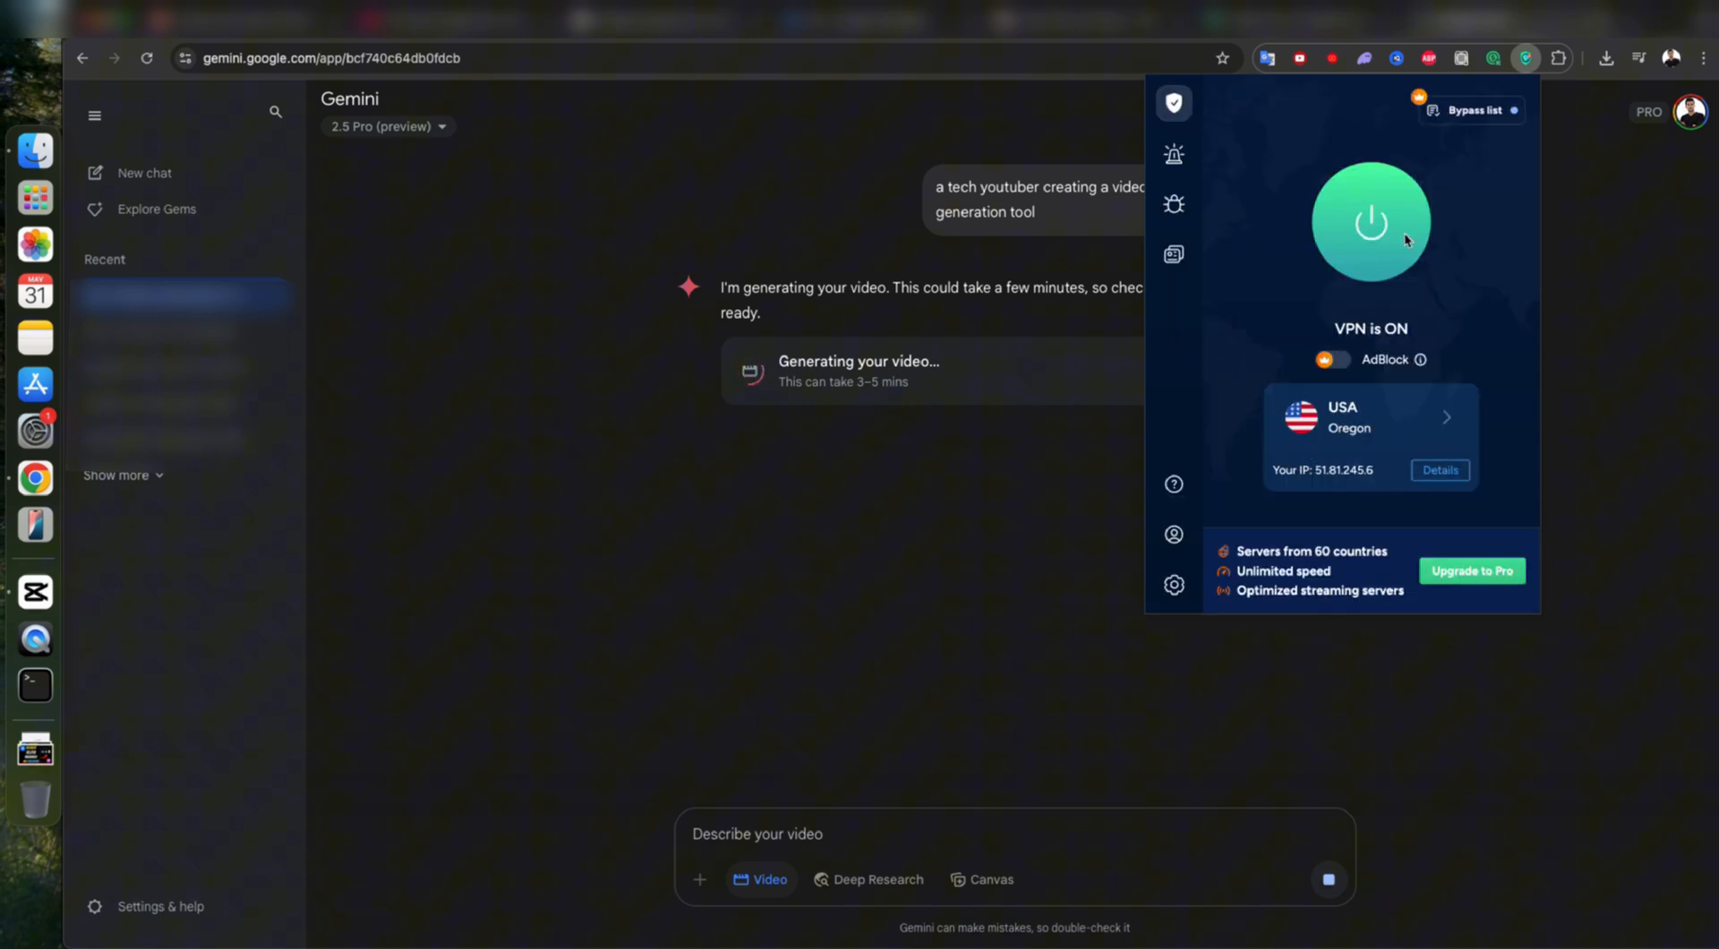
click(947, 476)
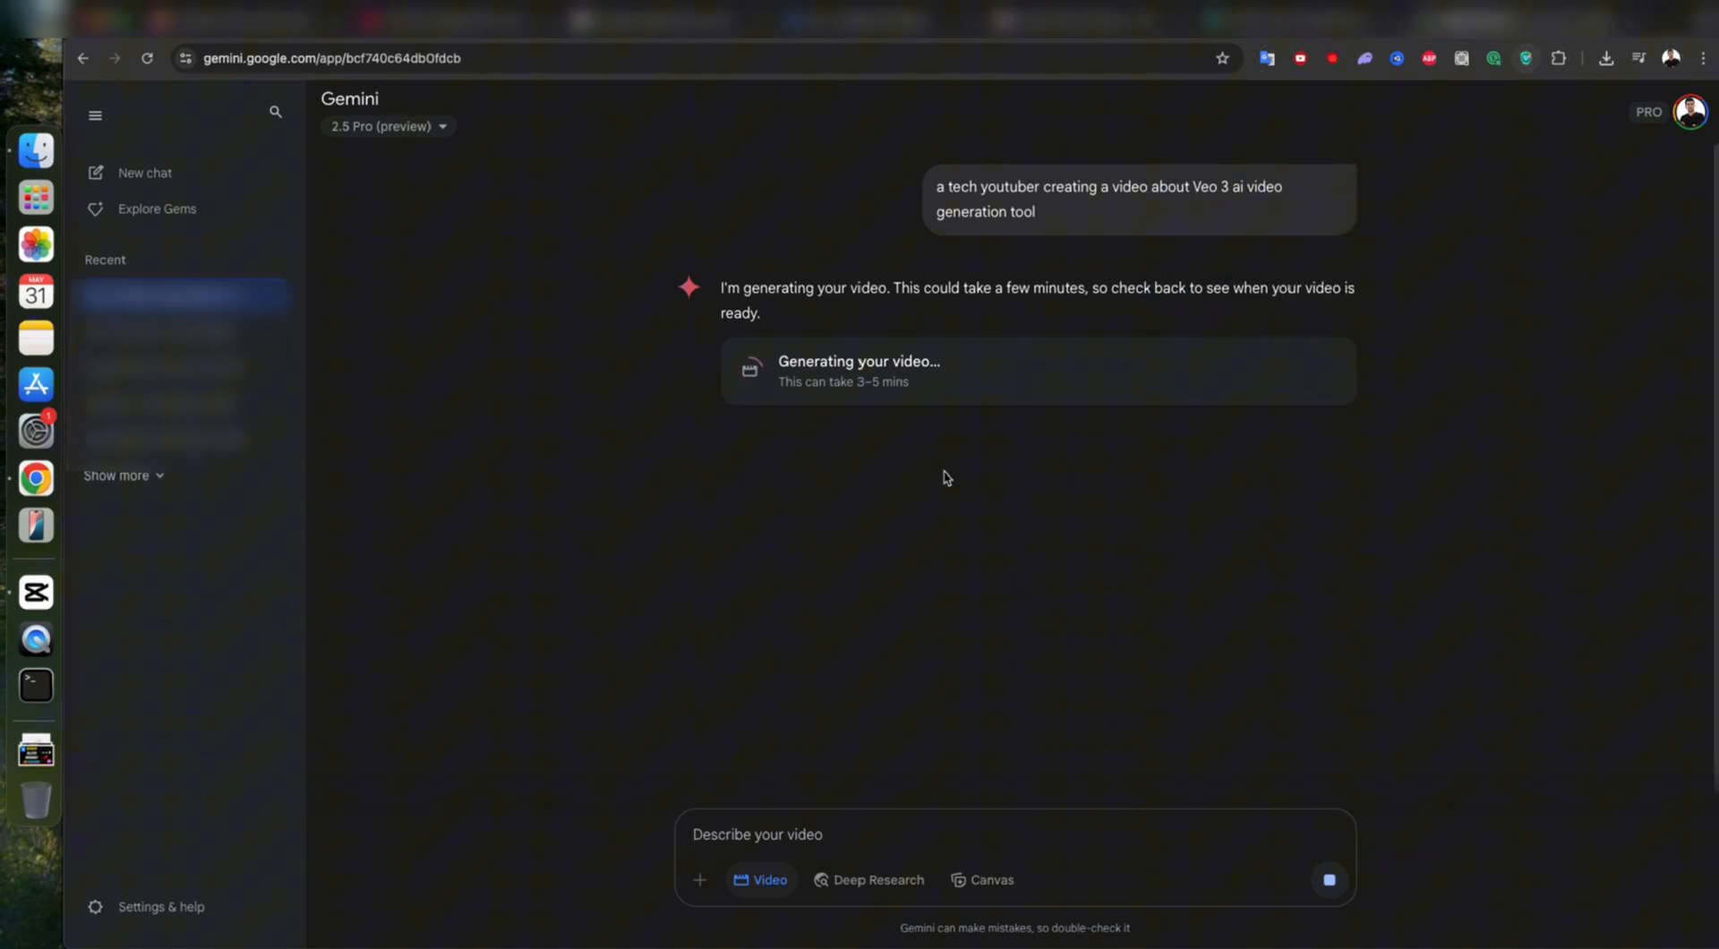
mouse_move(798, 598)
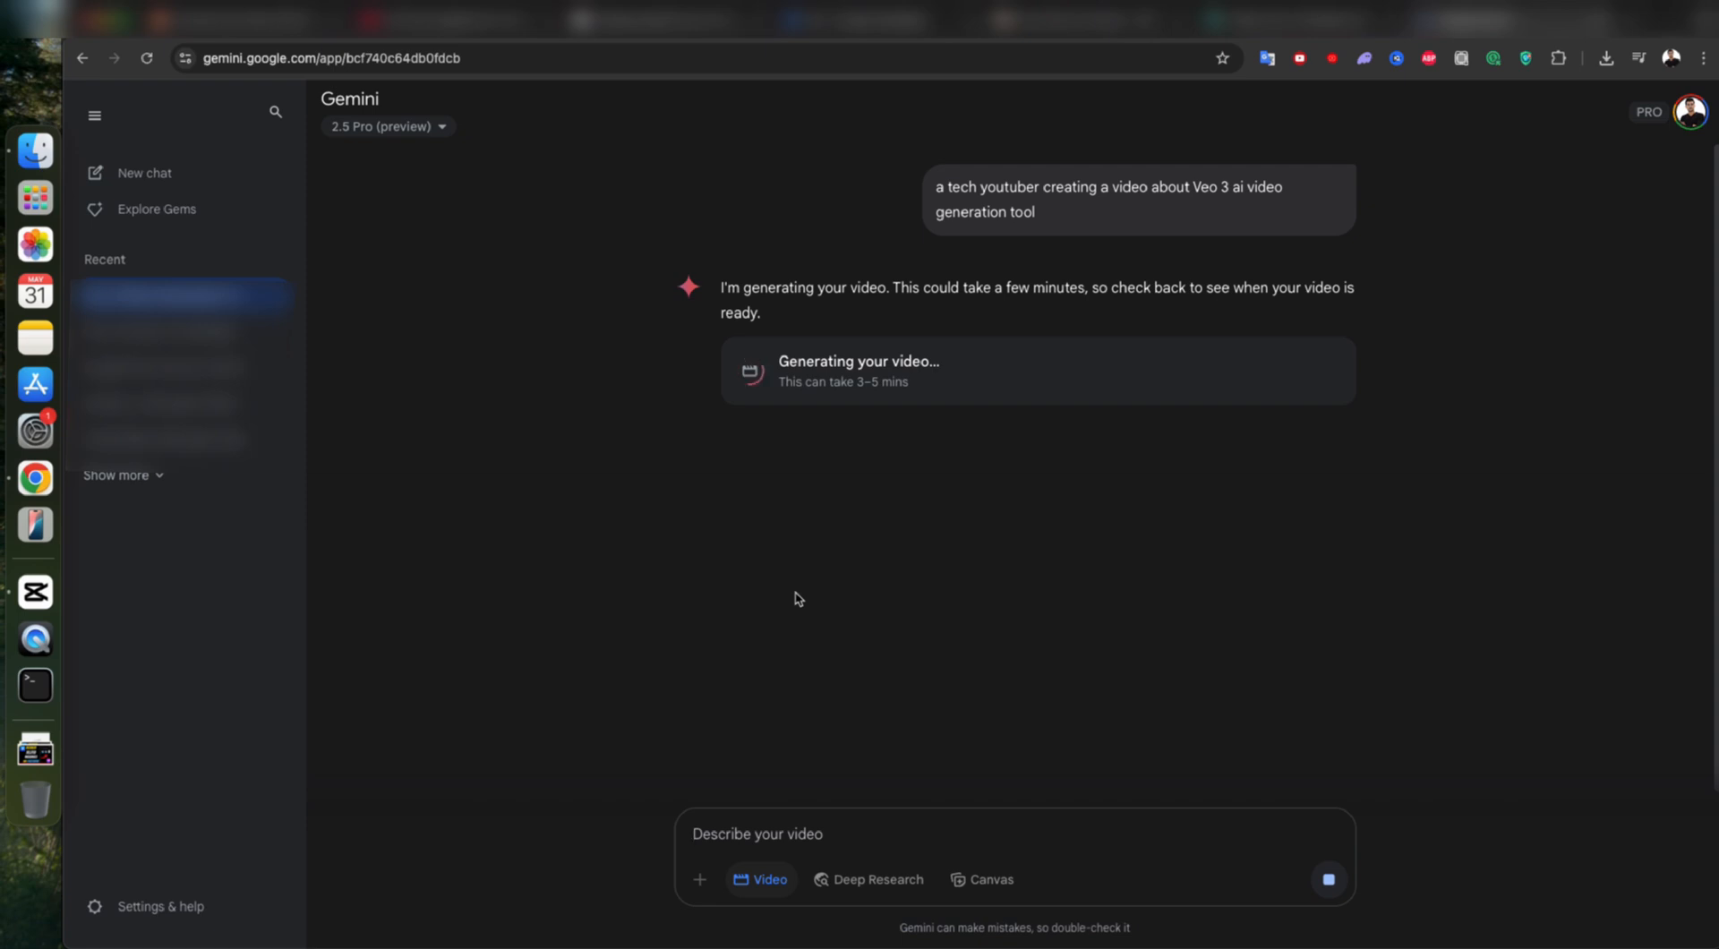
mouse_move(763, 879)
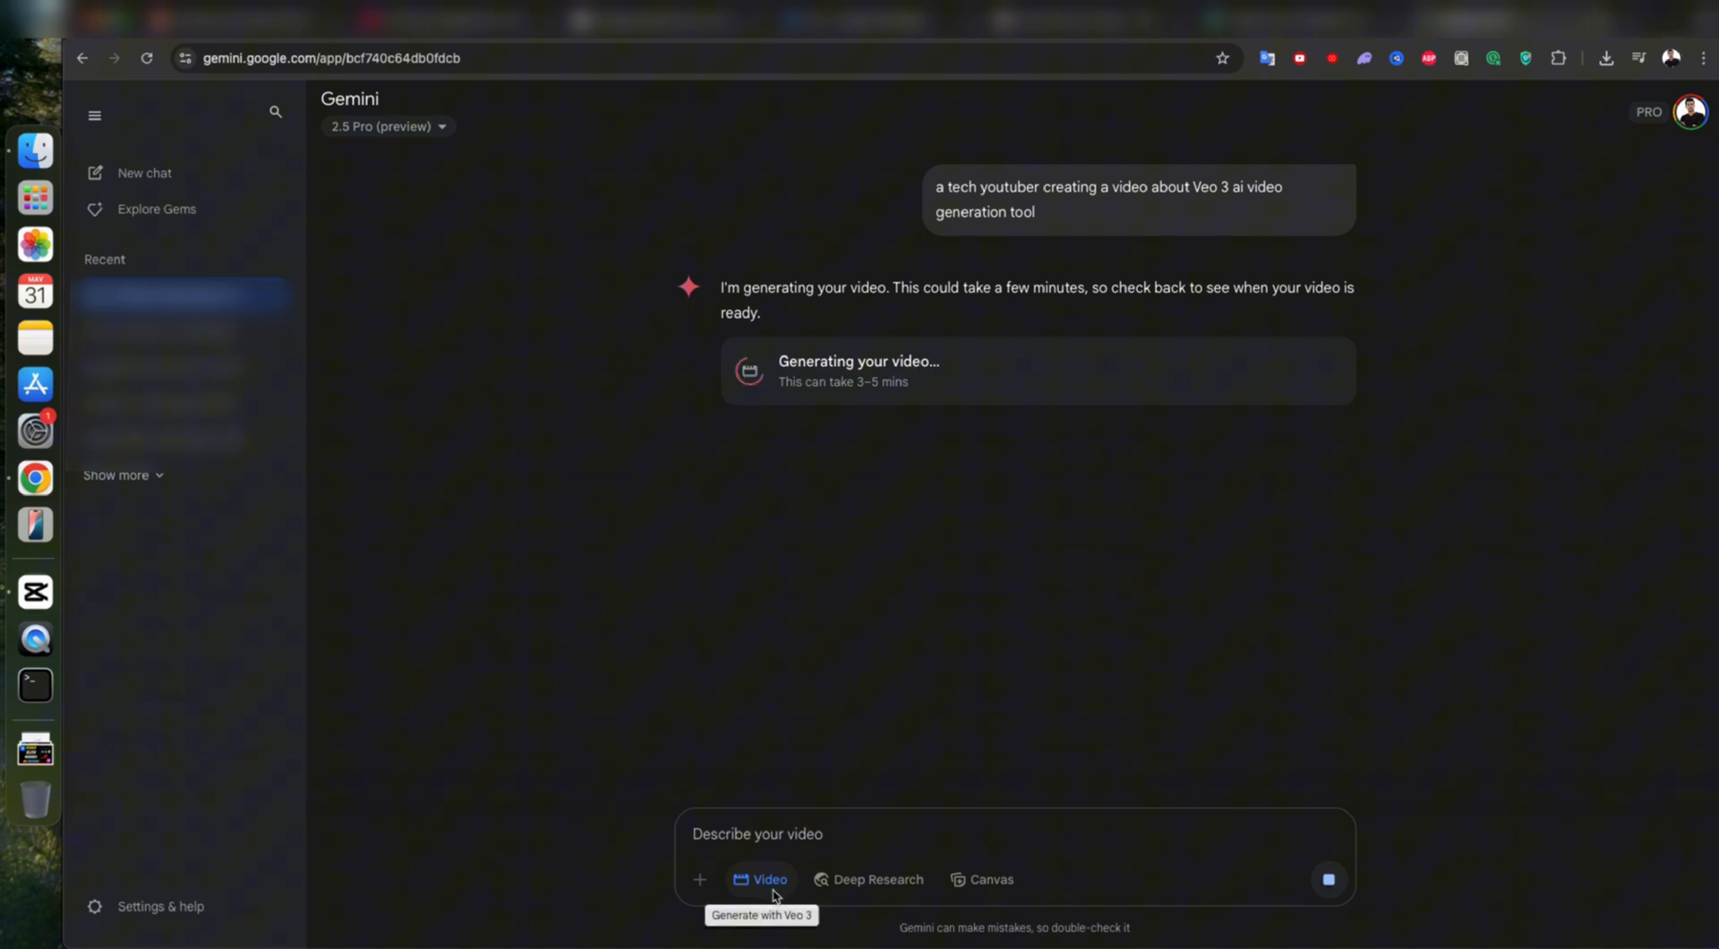
mouse_move(874, 559)
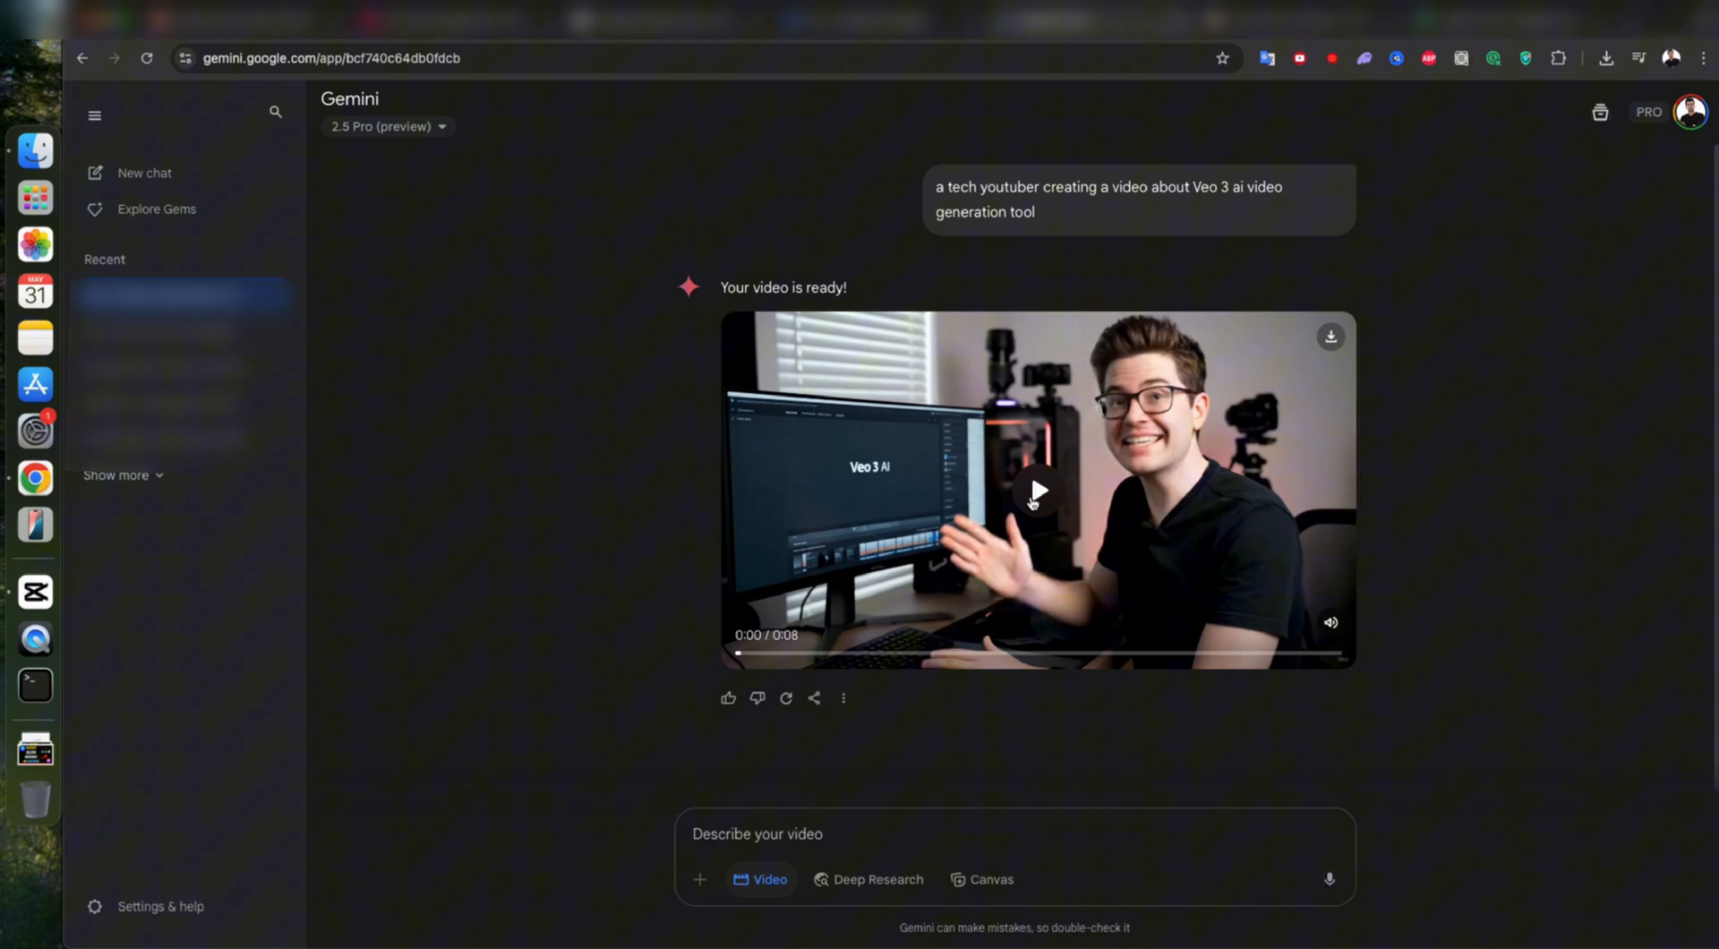
Step: Play the generated tech YouTuber clip through, then switch to the Veo – Google DeepMind tab
click(1035, 491)
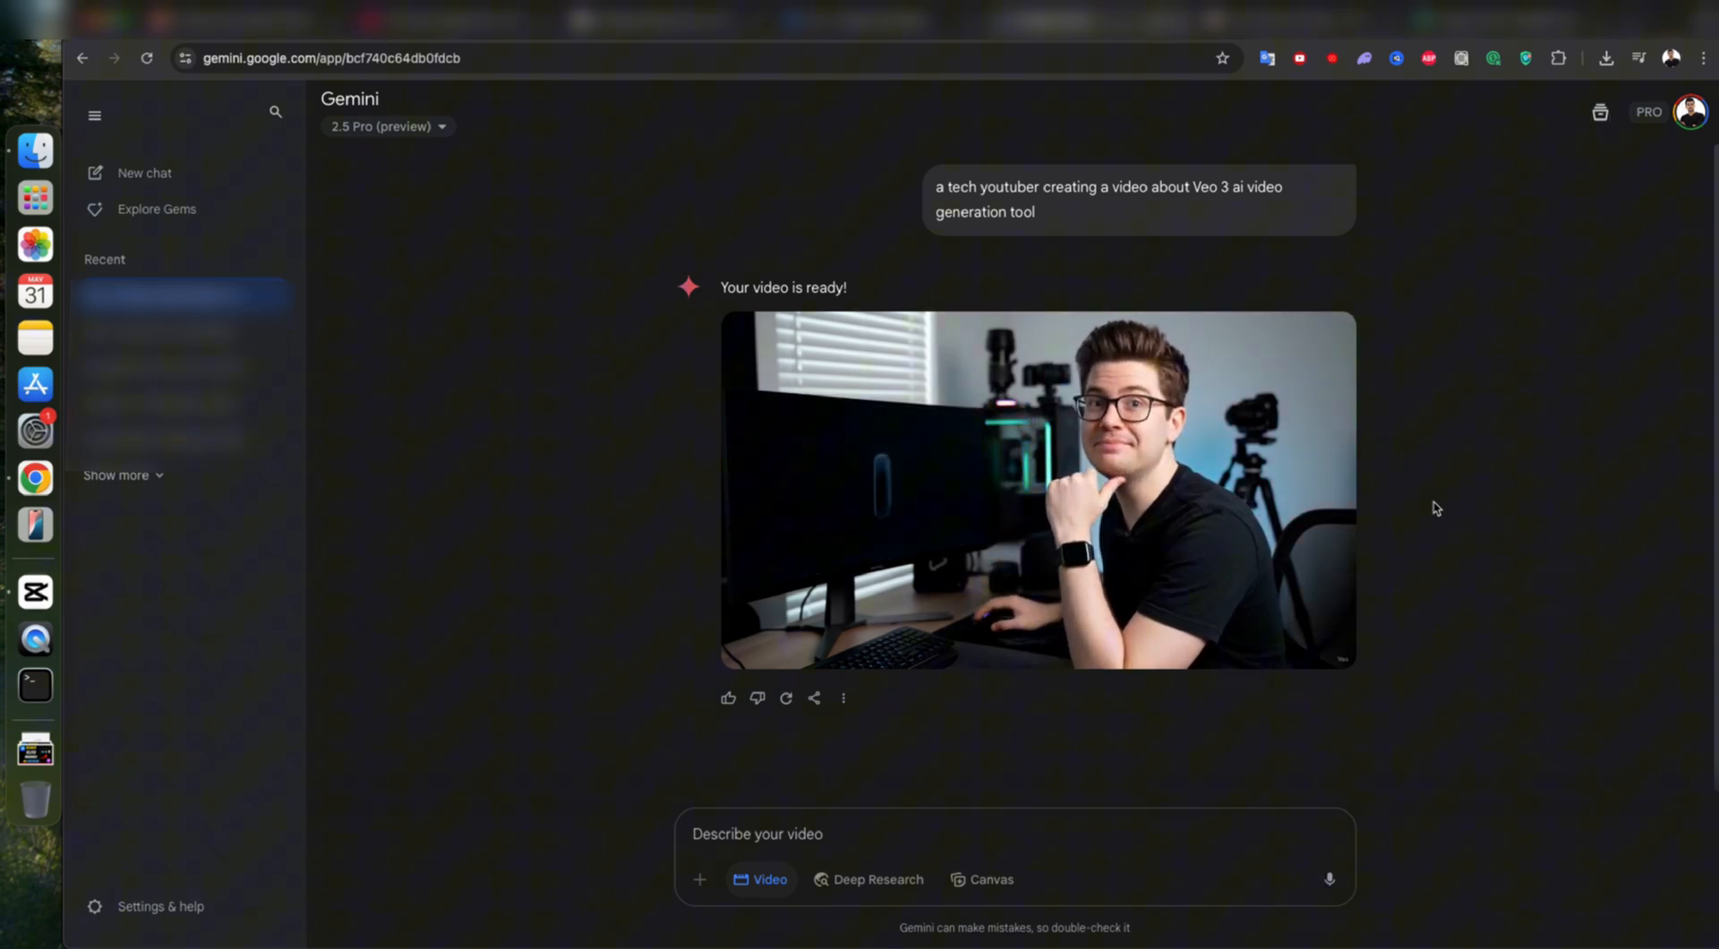
click(1035, 490)
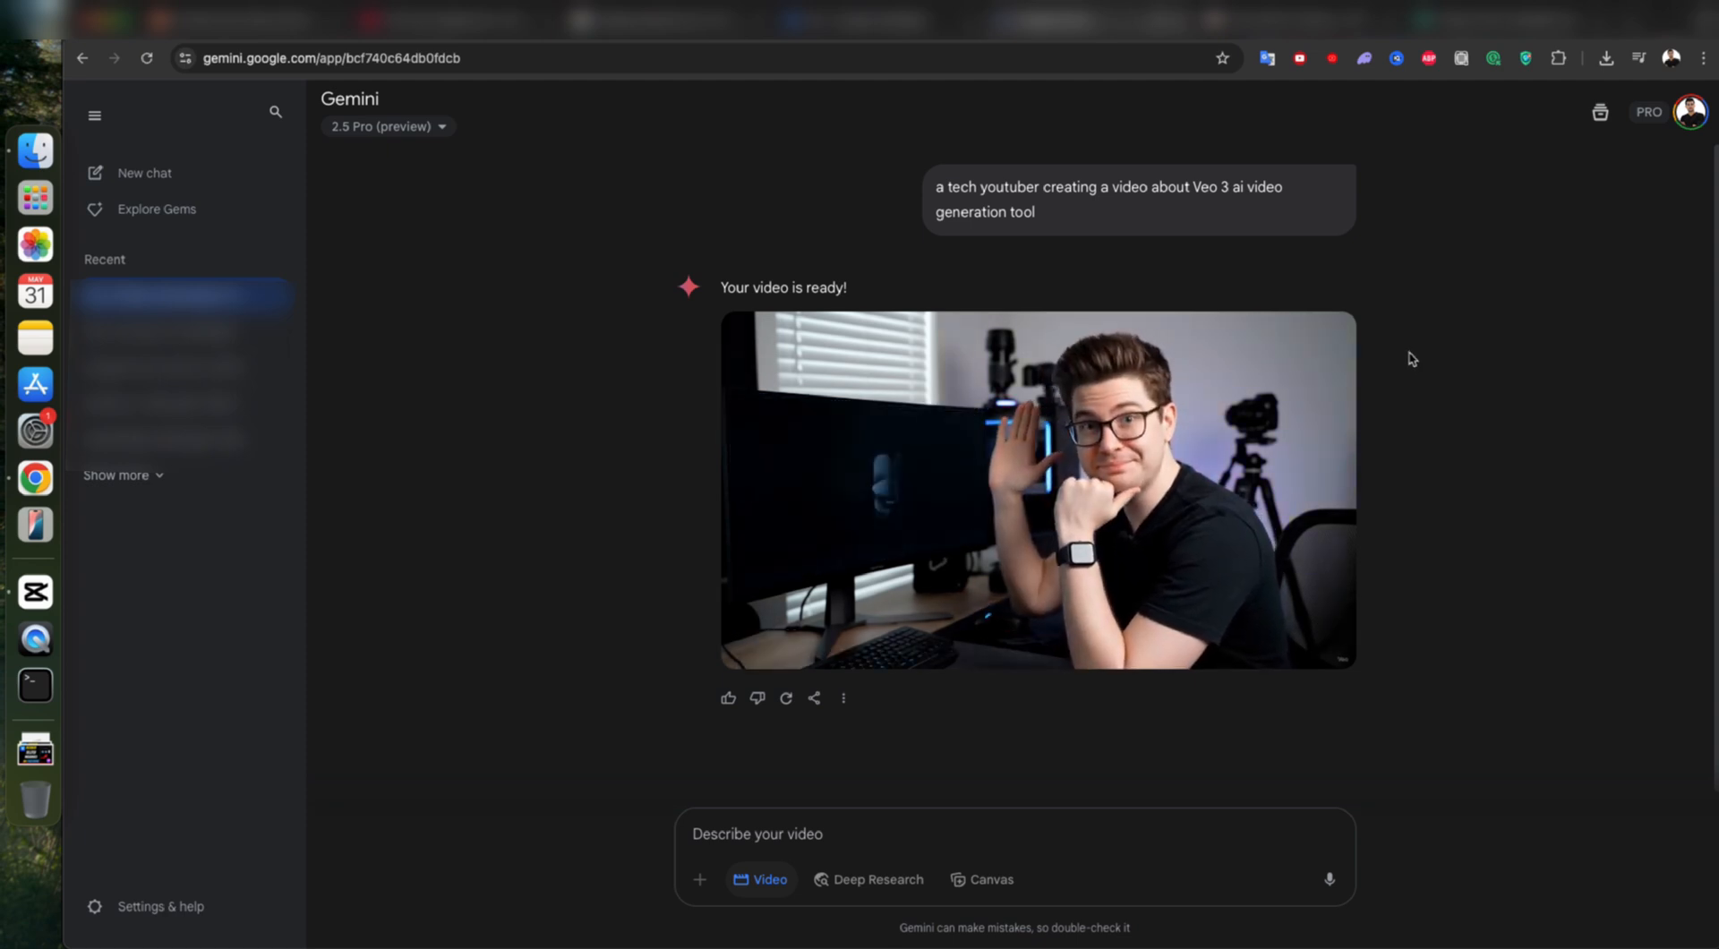
click(1039, 493)
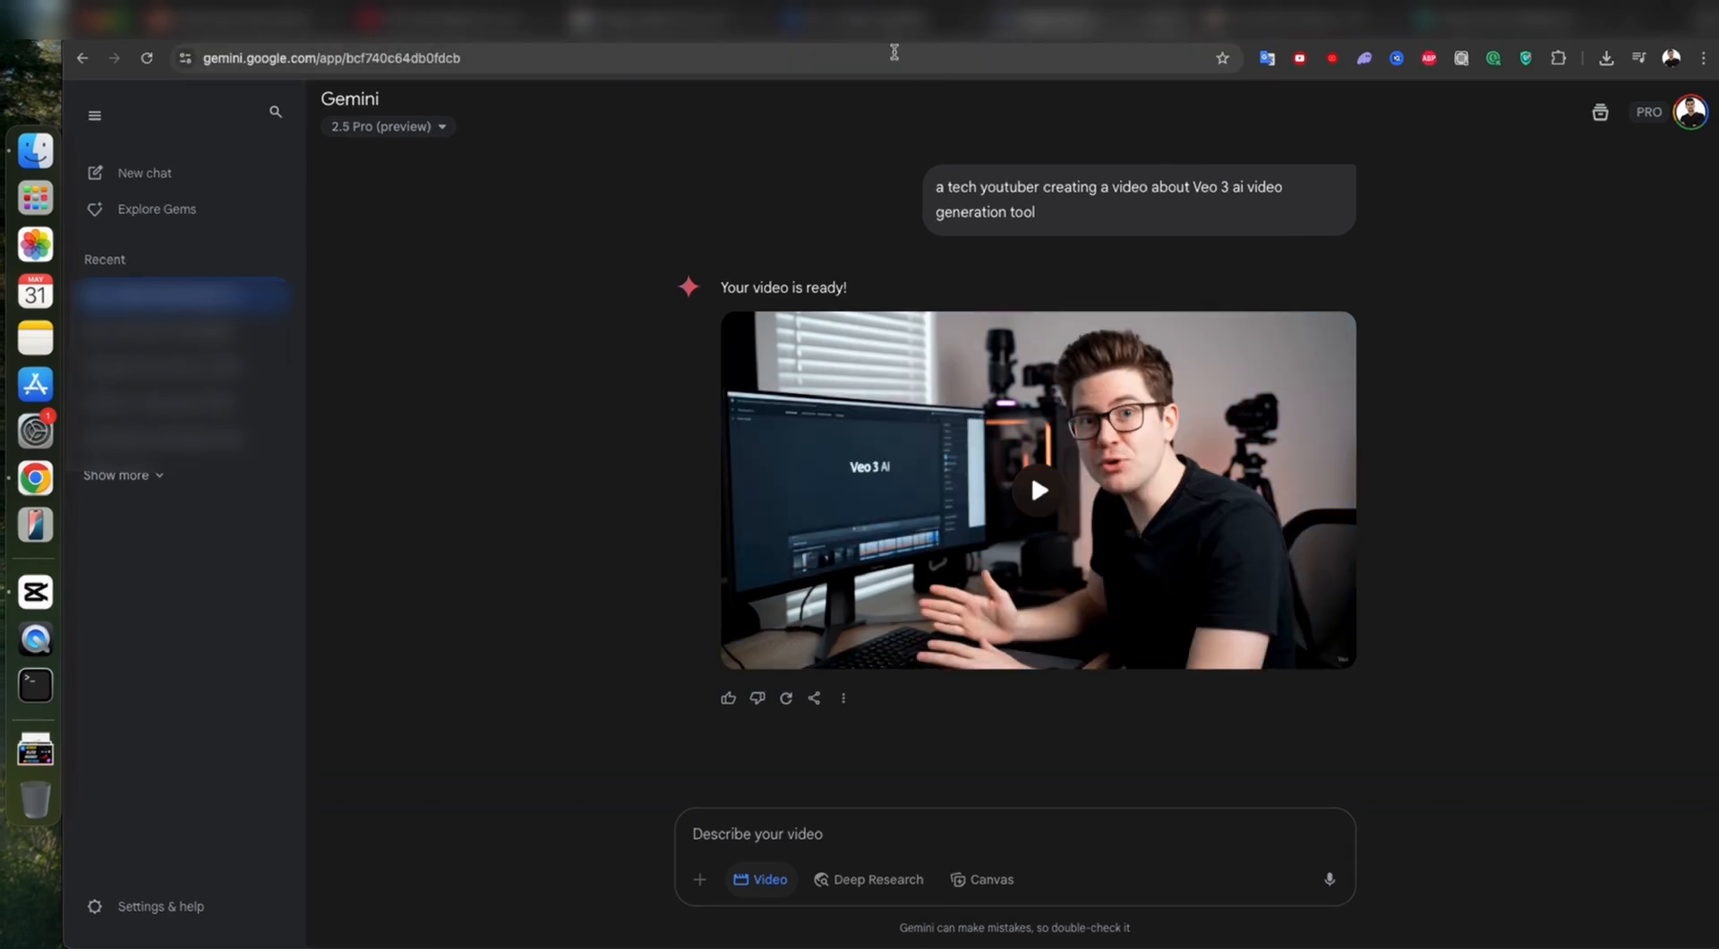
click(867, 18)
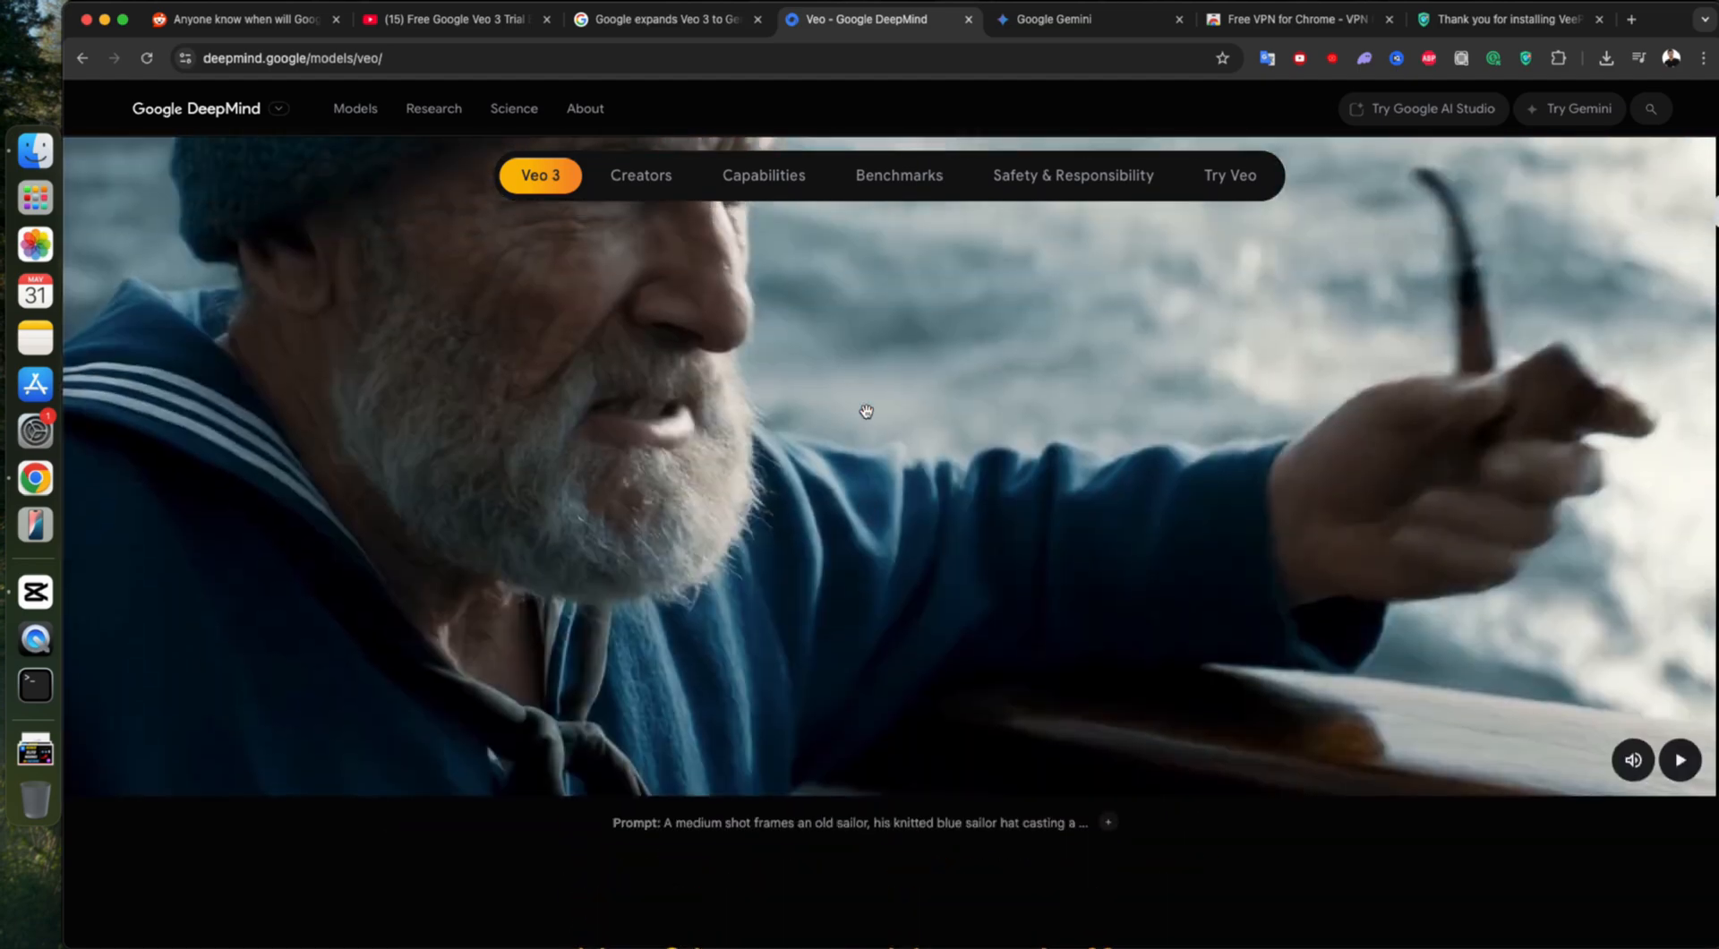
Step: Scroll through the Veo 3 gallery of sample clips and their prompts
scroll(down, 3)
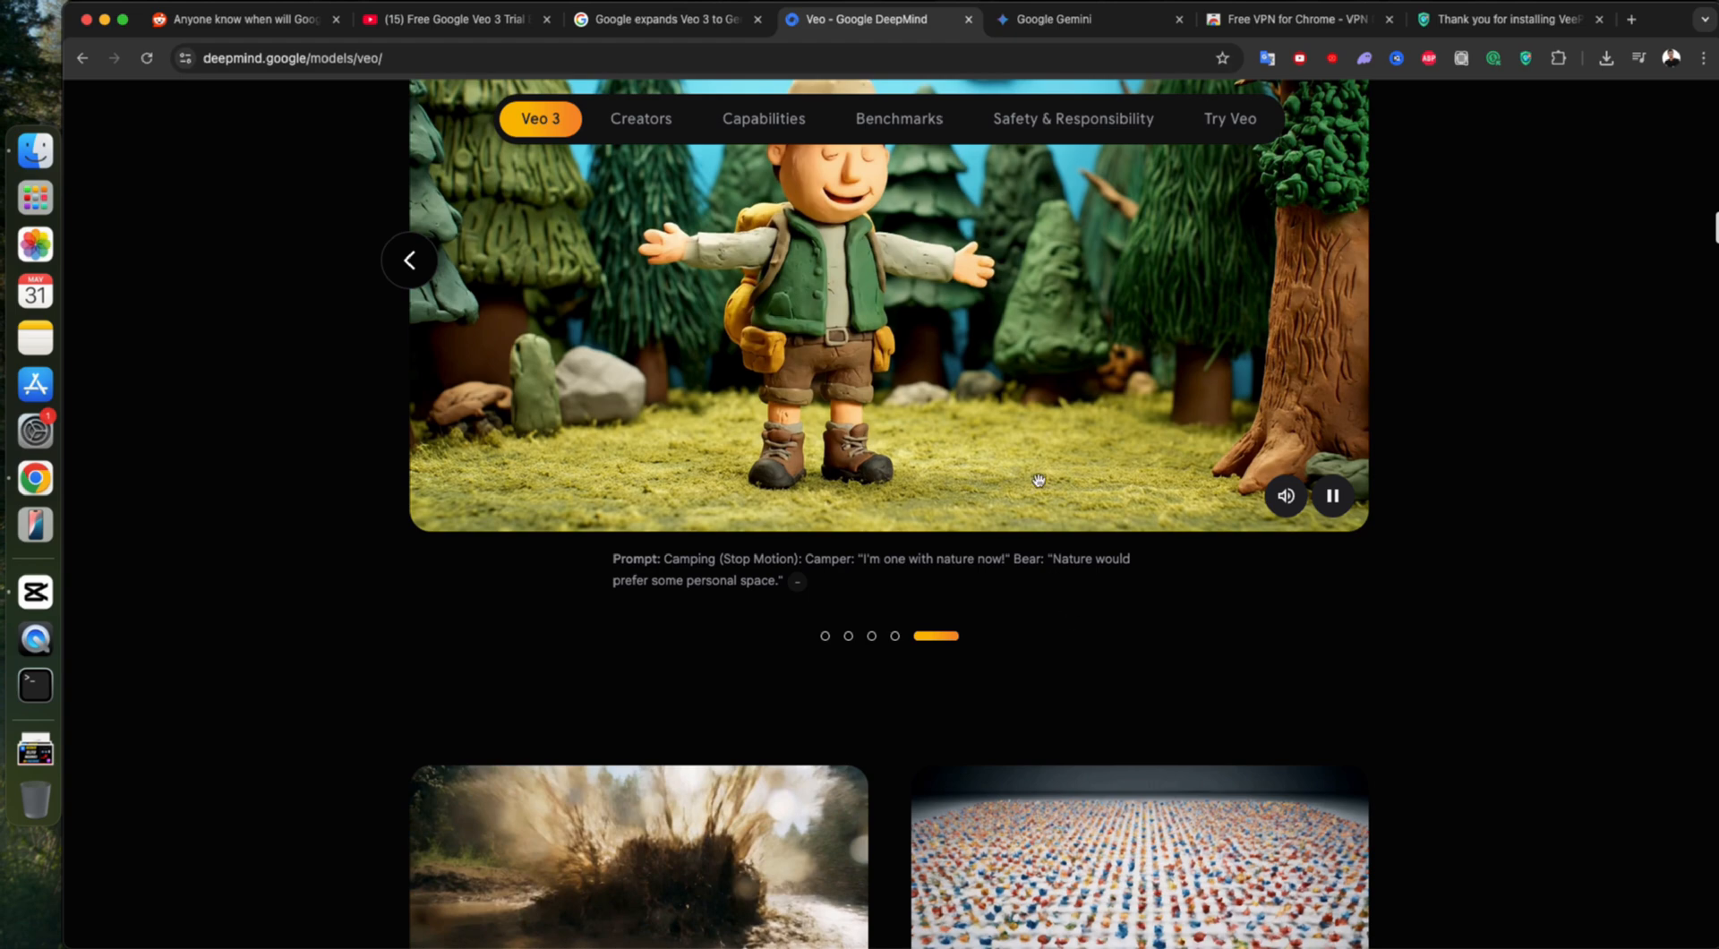
scroll(down, 3)
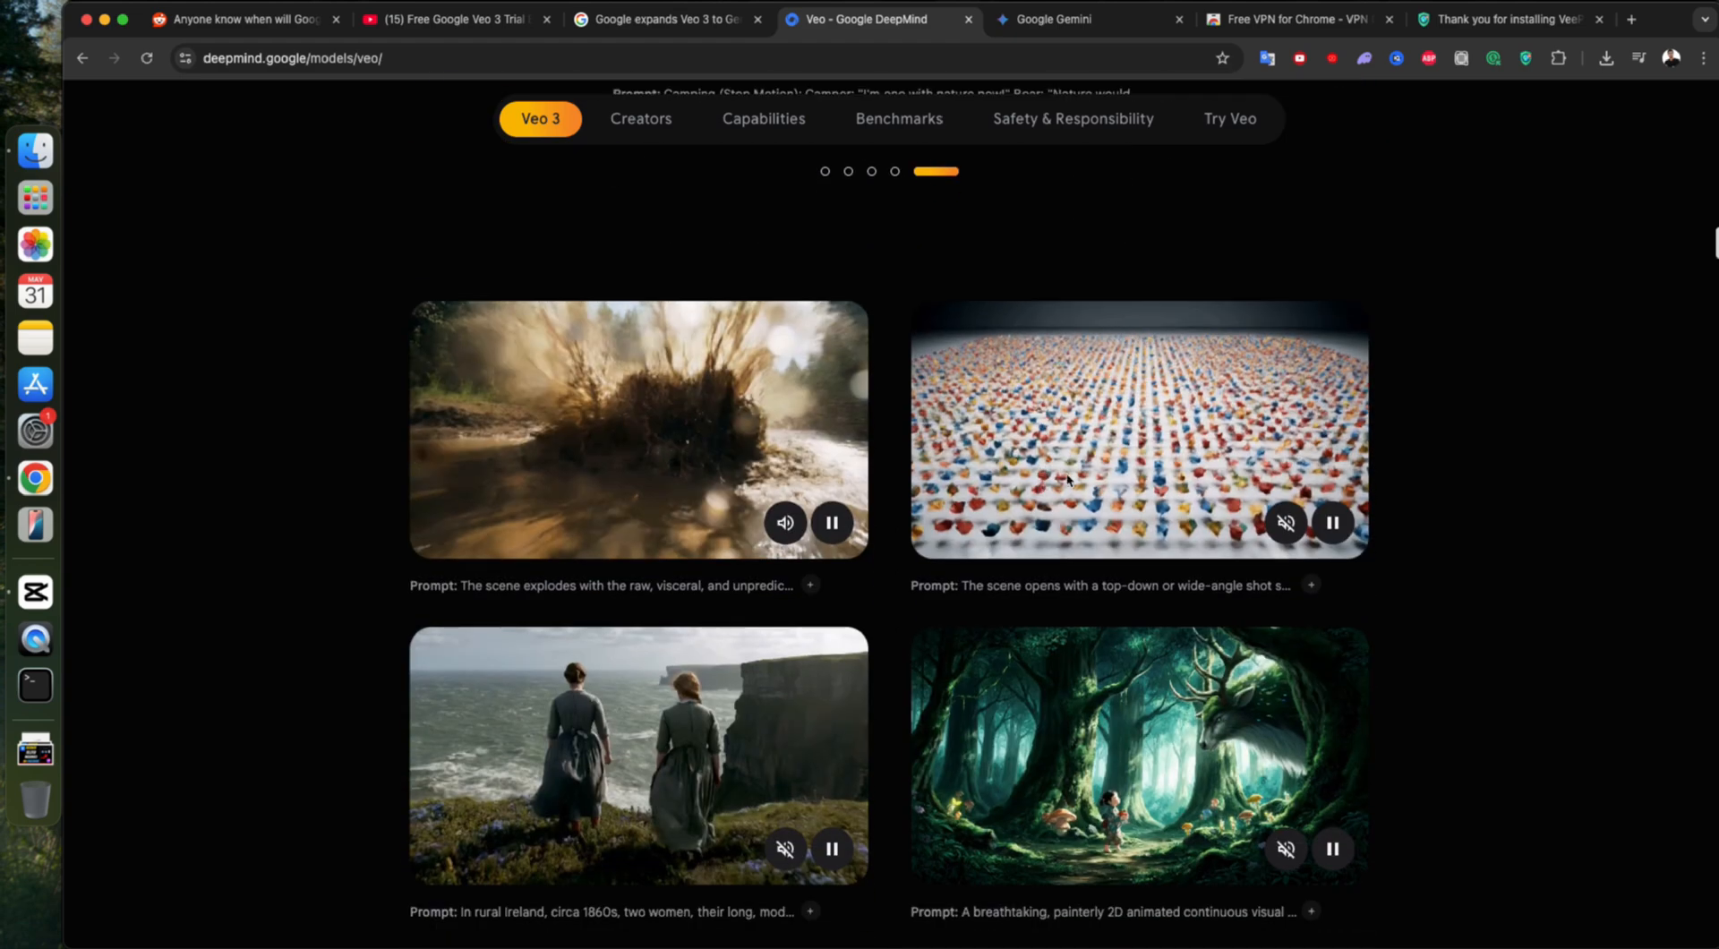
scroll(down, 3)
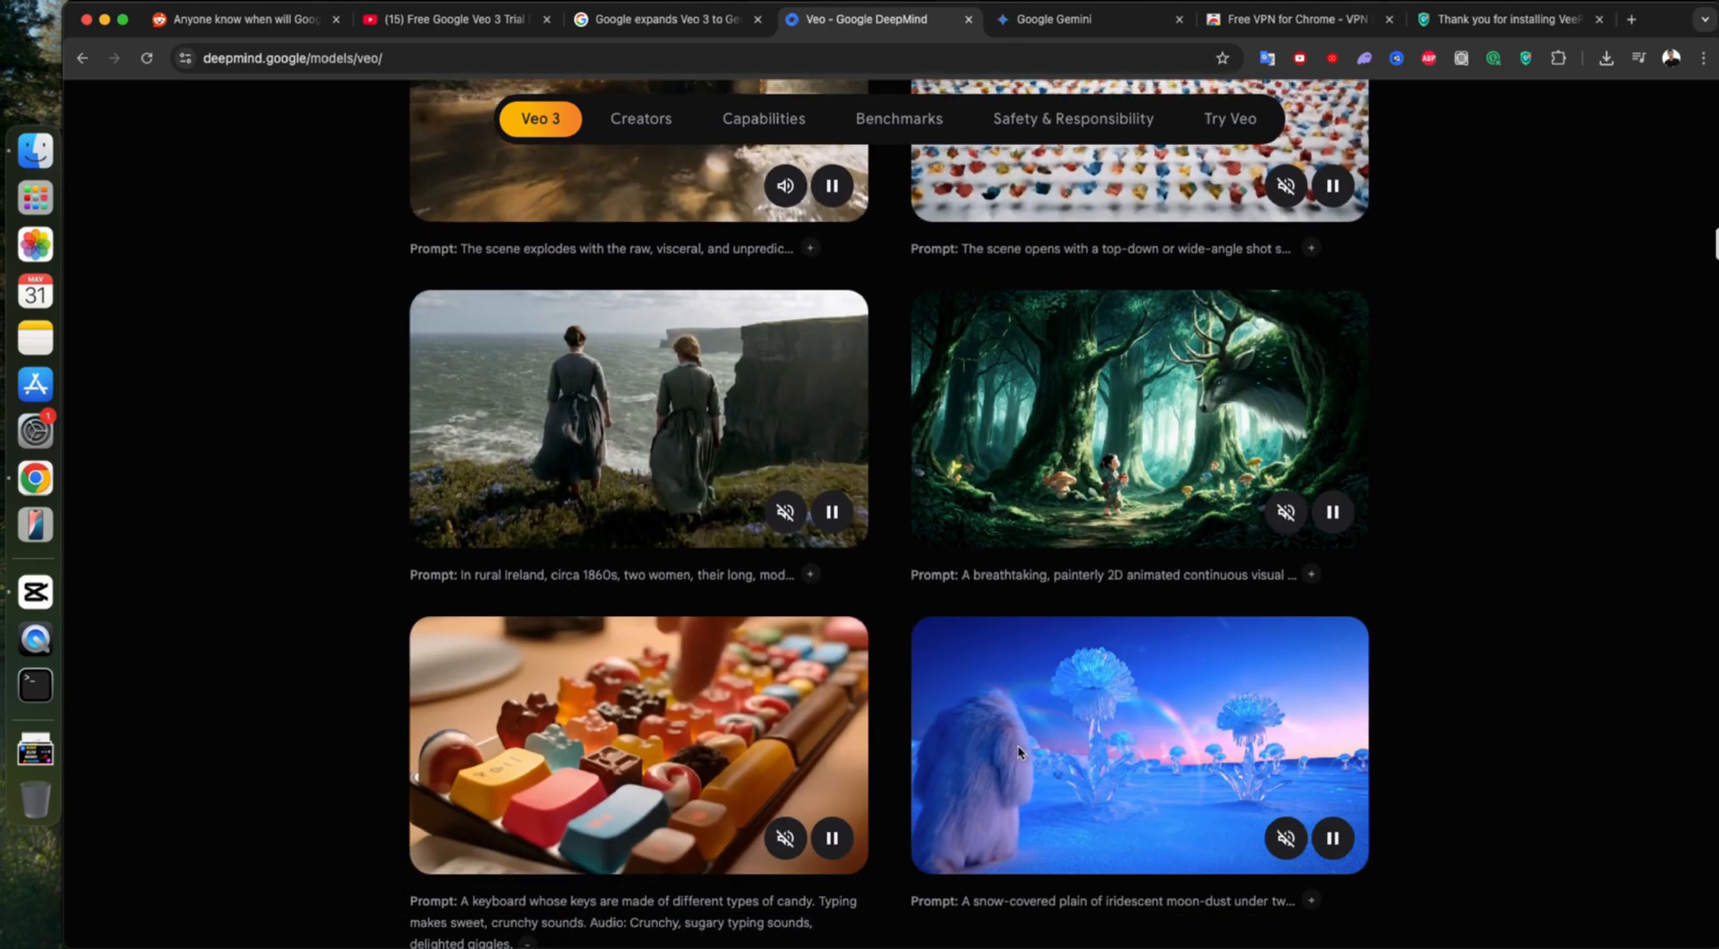
scroll(down, 3)
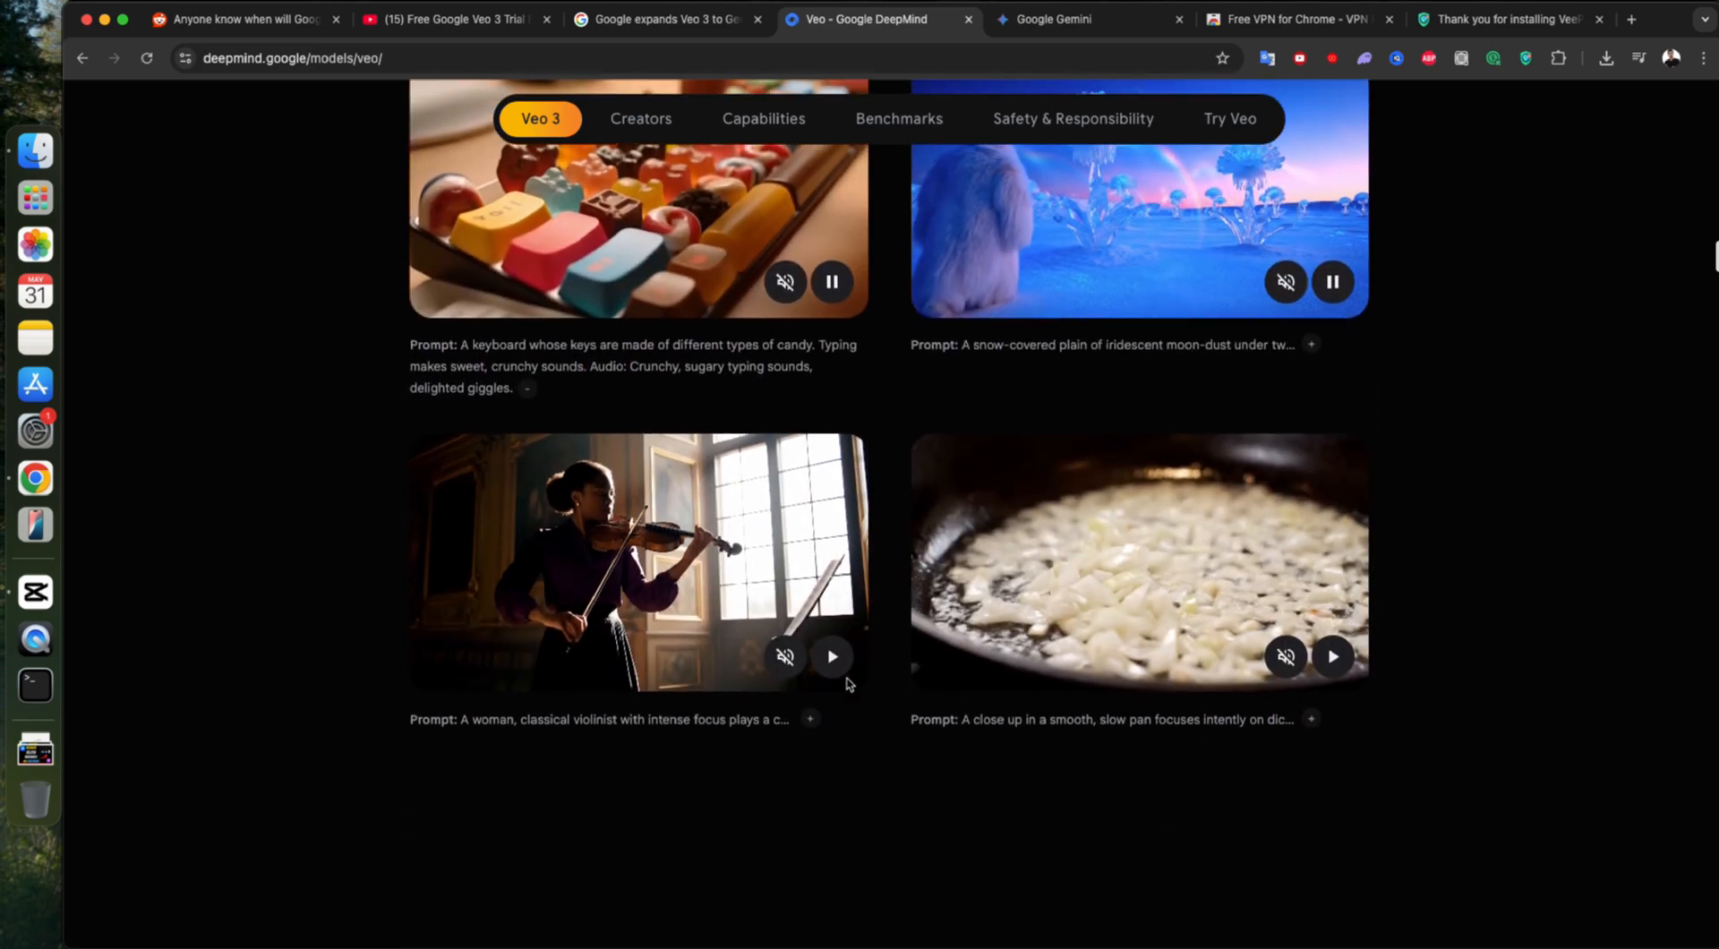
scroll(down, 3)
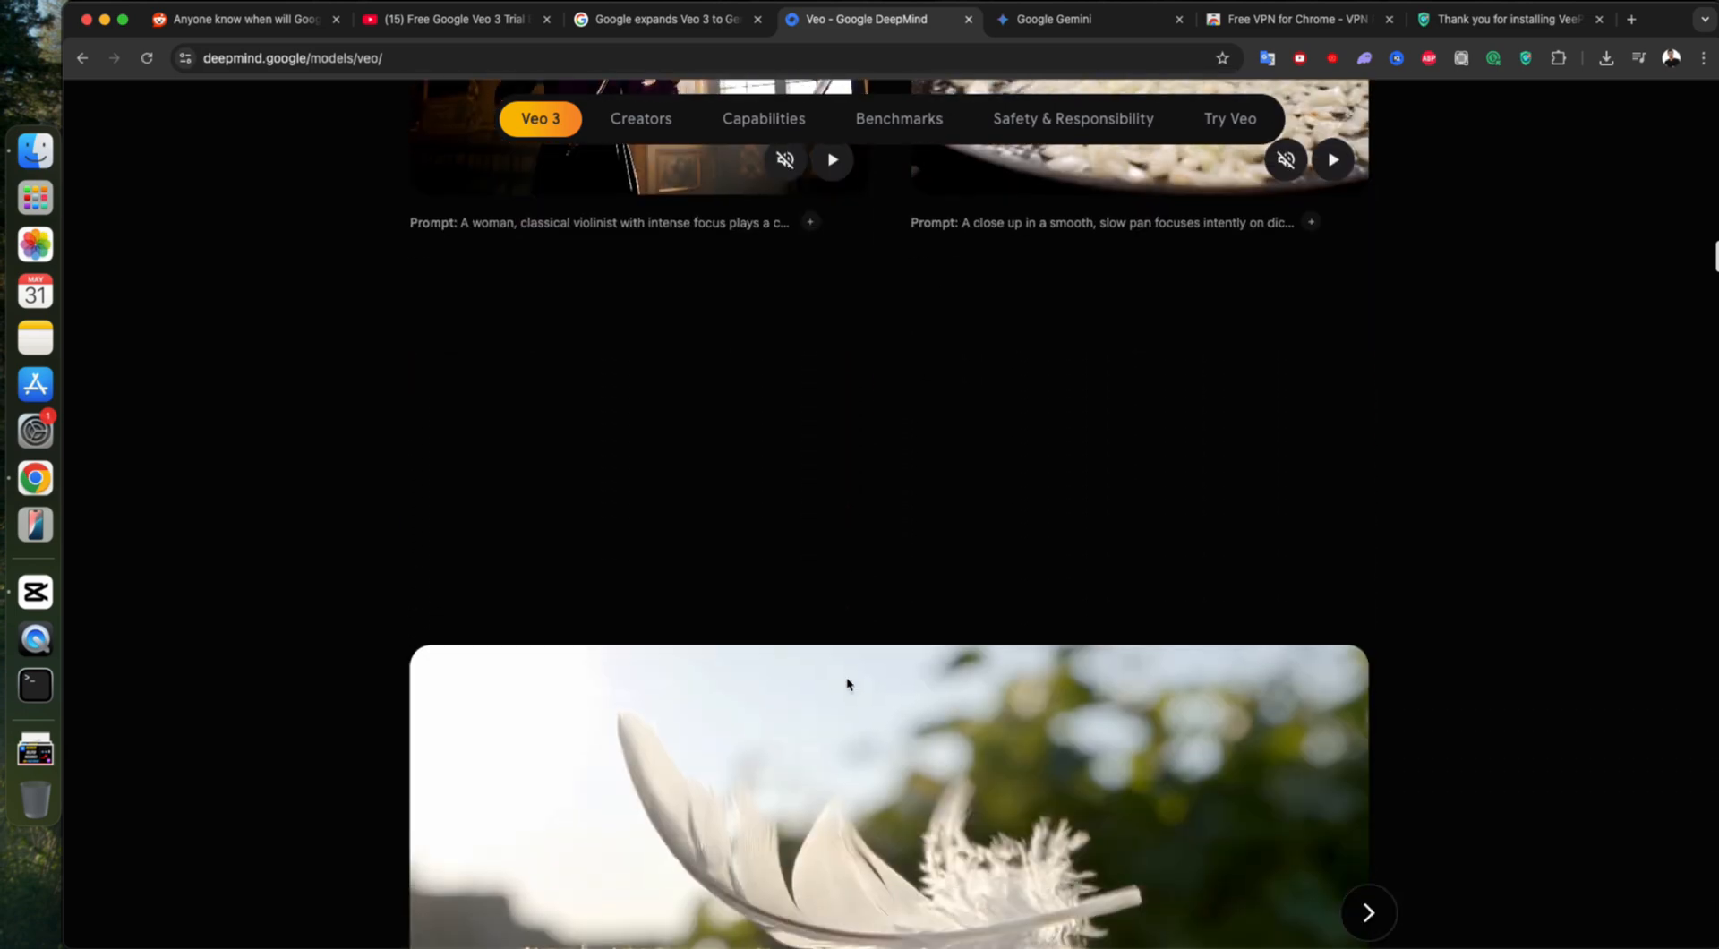
scroll(up, 3)
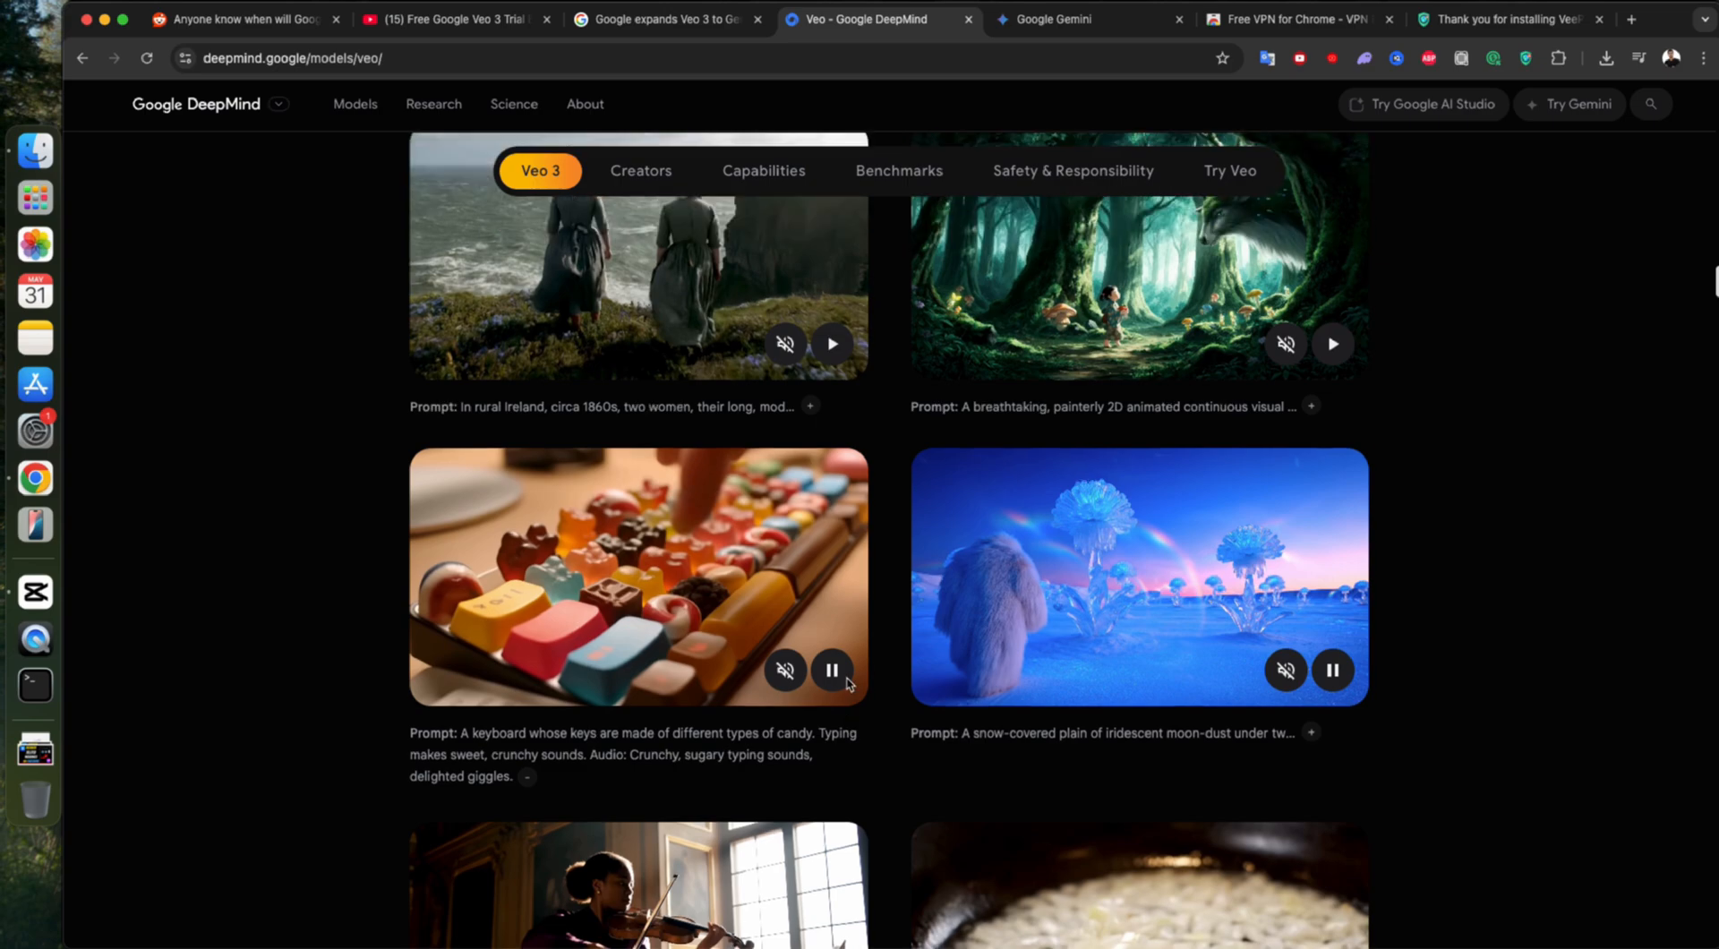